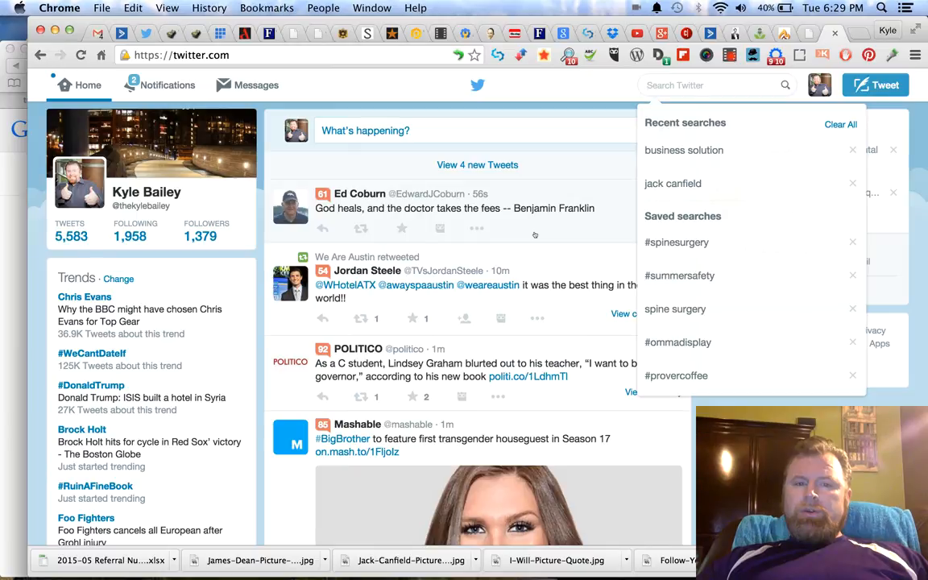
mouse_move(425, 109)
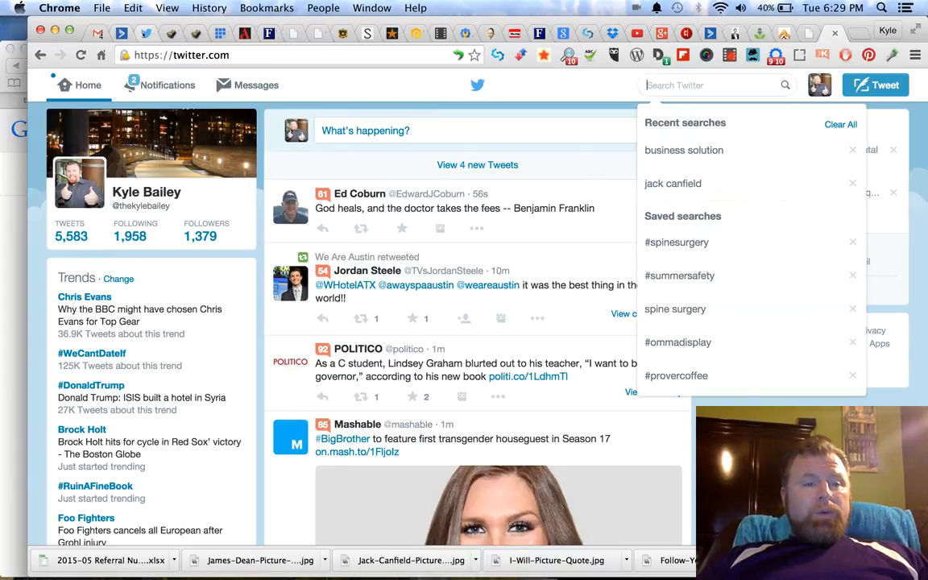
Start a Hootlet retweet of the Performance_1st tweet, opening with "Wise words!" and tagged #customerfirst
click(683, 150)
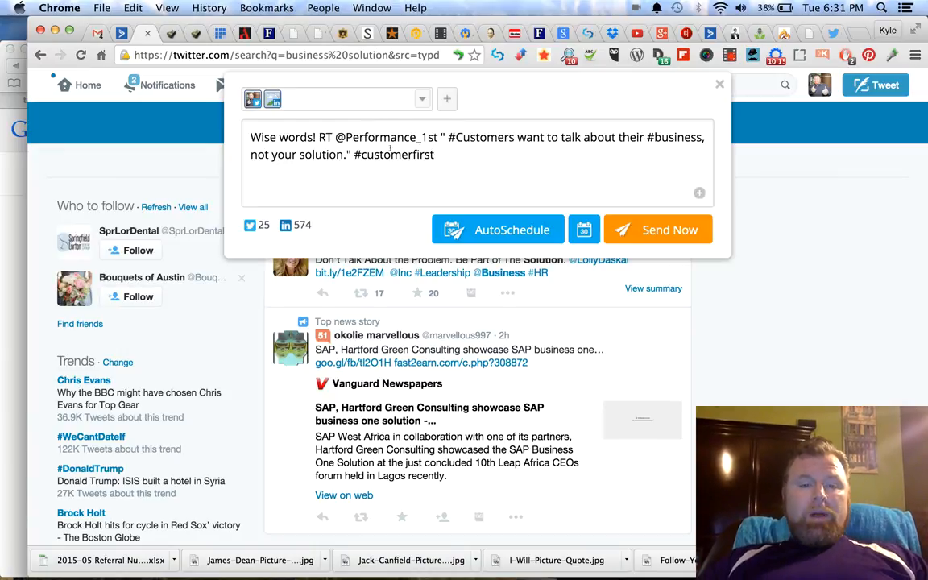
click(434, 155)
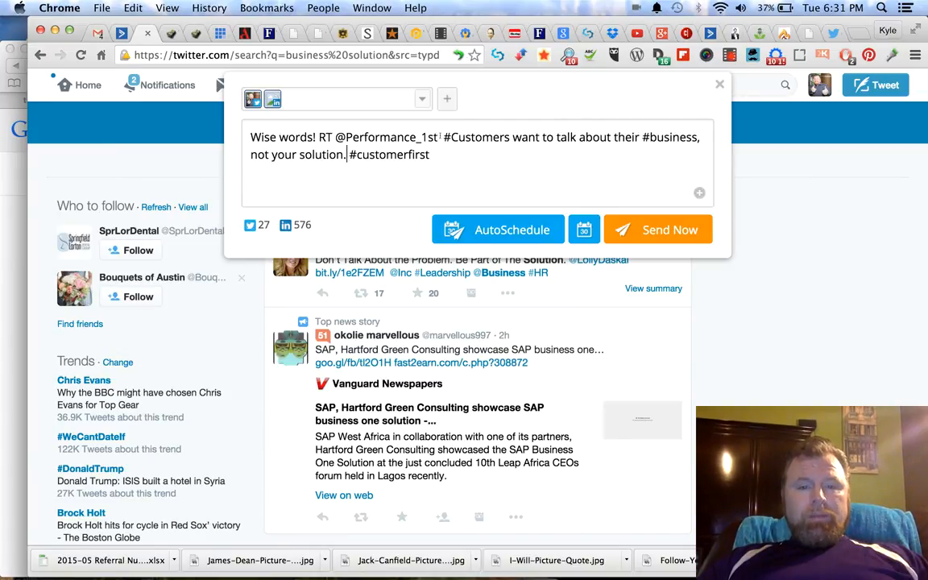
Restore the quotation marks around the customers quote, closing after "solution."
text(")
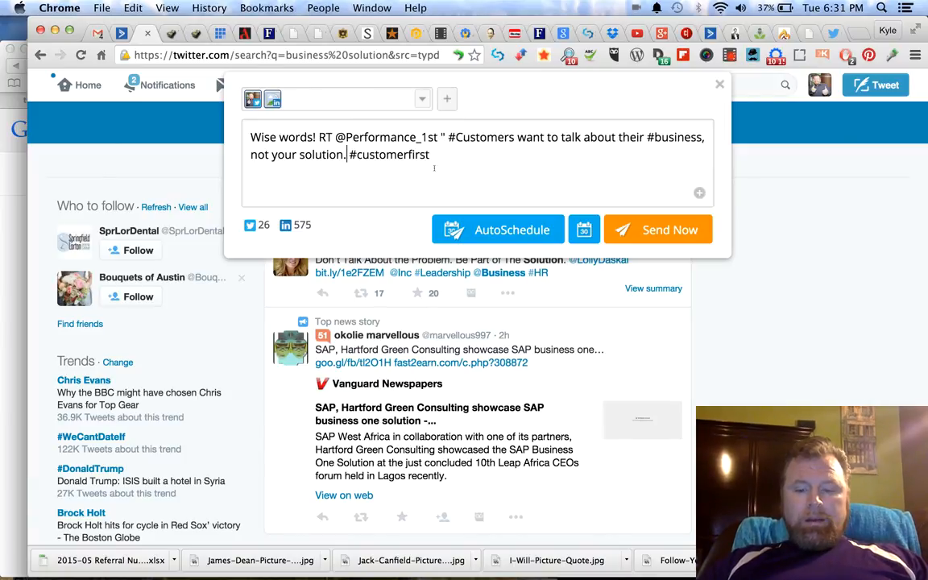
text(")
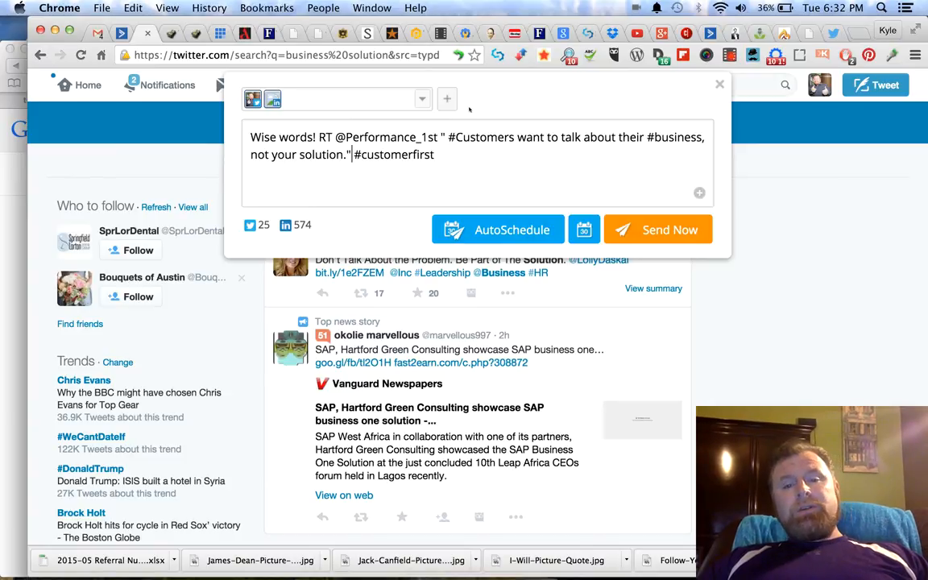
Search Twitter for the #customerfirst hashtag
click(718, 83)
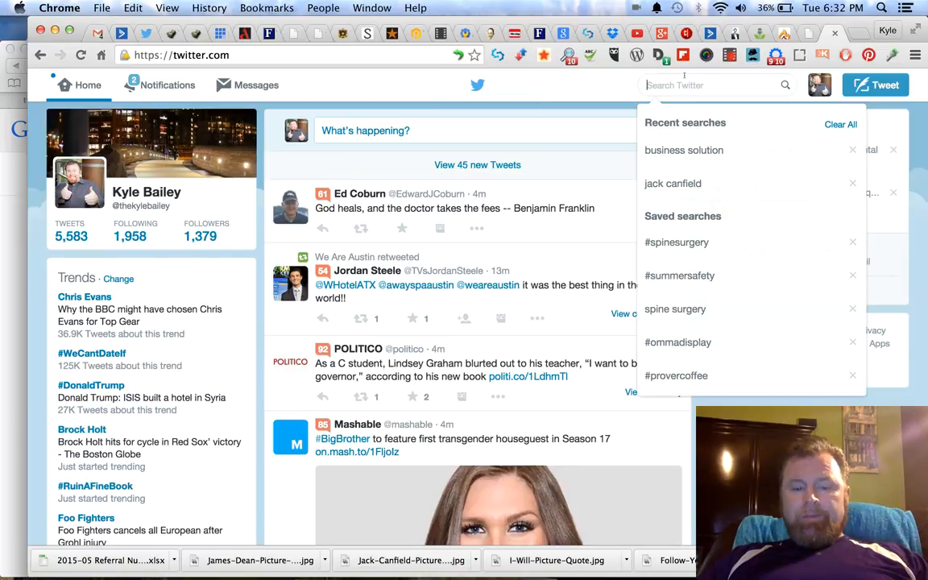
text(customer)
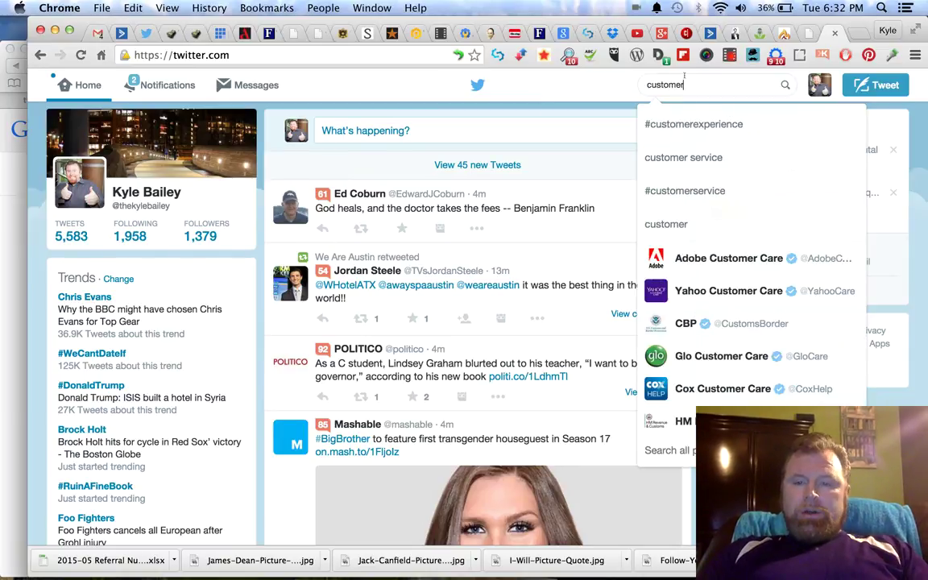
text(first)
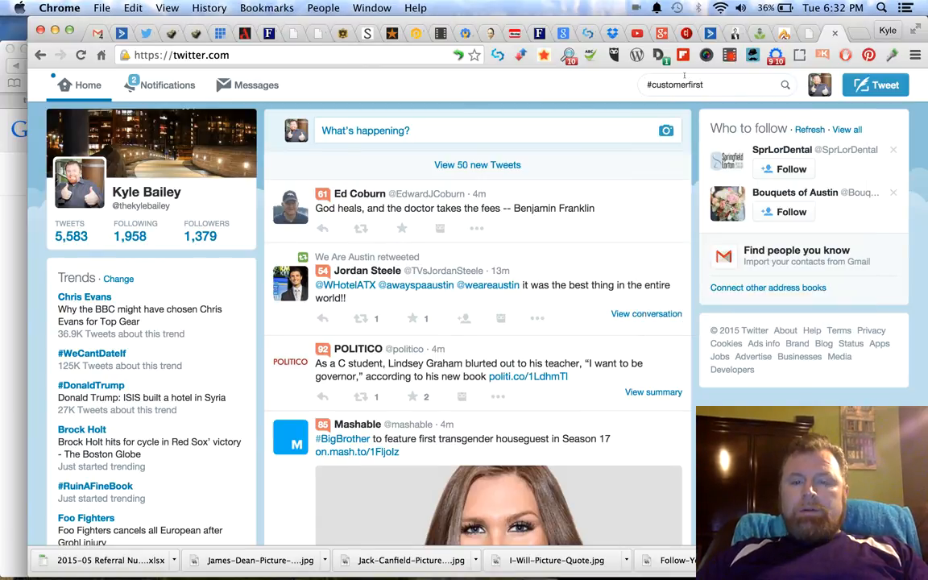
click(784, 83)
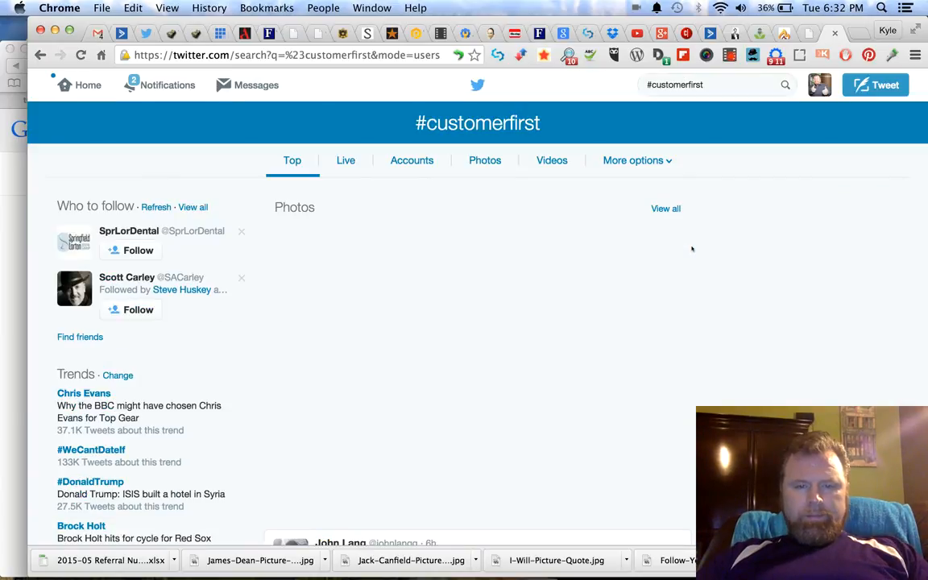
Scroll through the #customerfirst results of tweets, accounts and photos
scroll(down, 3)
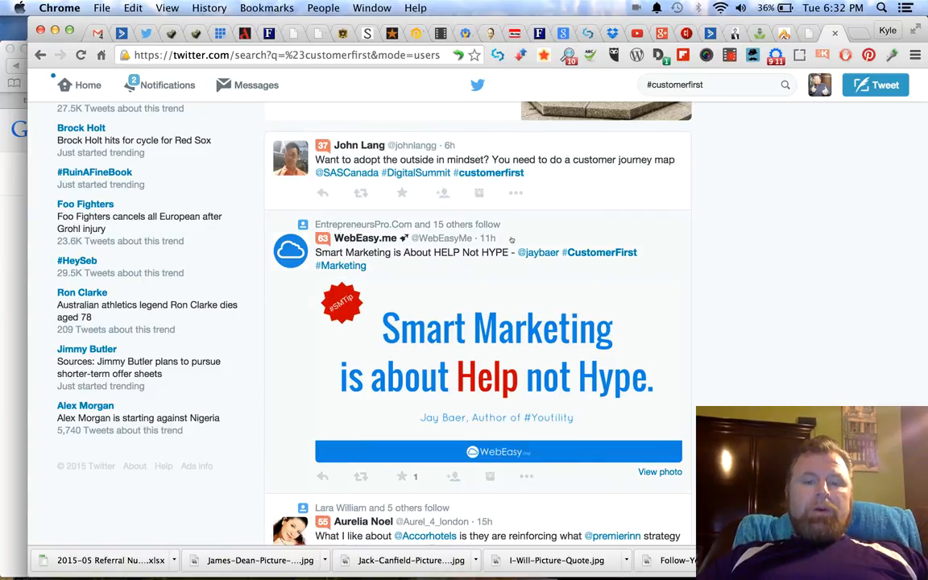
mouse_move(728, 213)
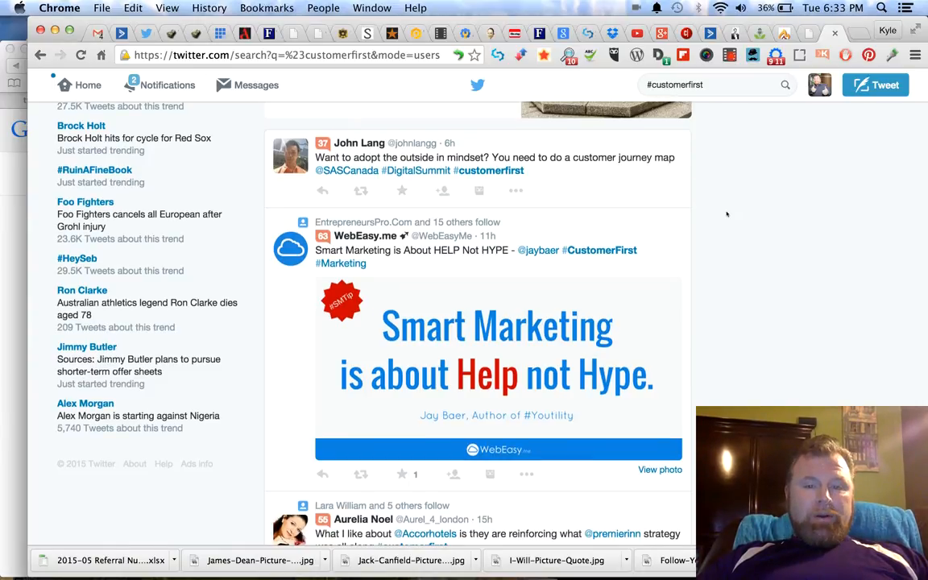
scroll(down, 3)
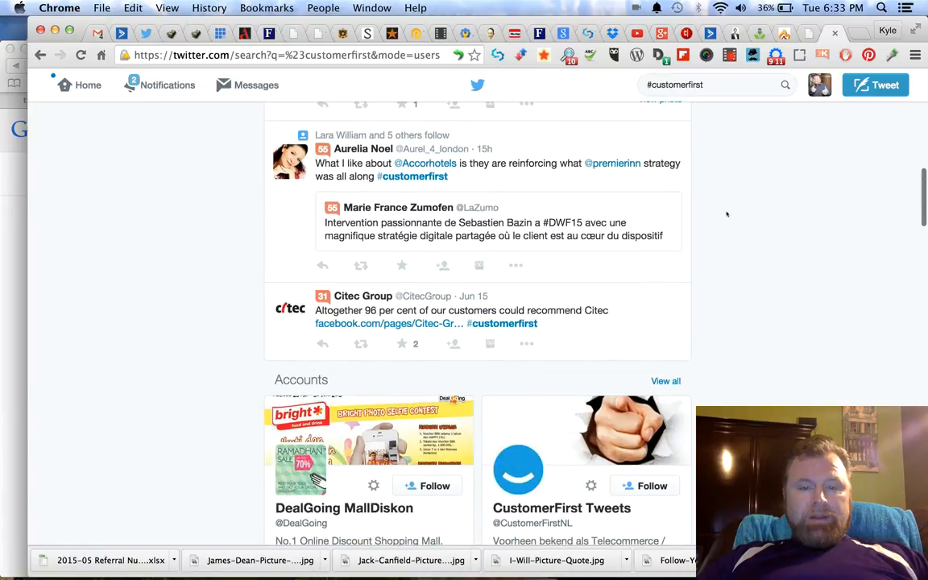
scroll(up, 3)
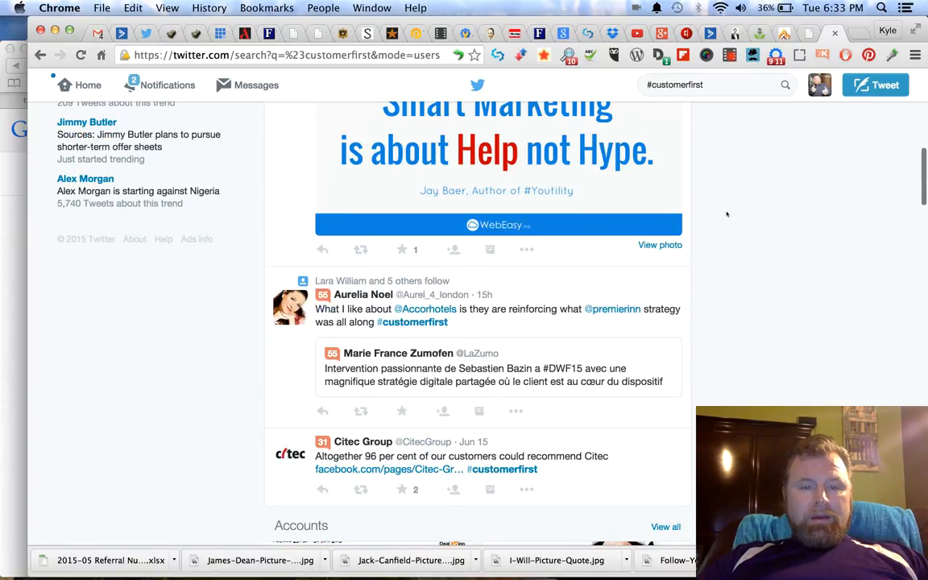
scroll(up, 3)
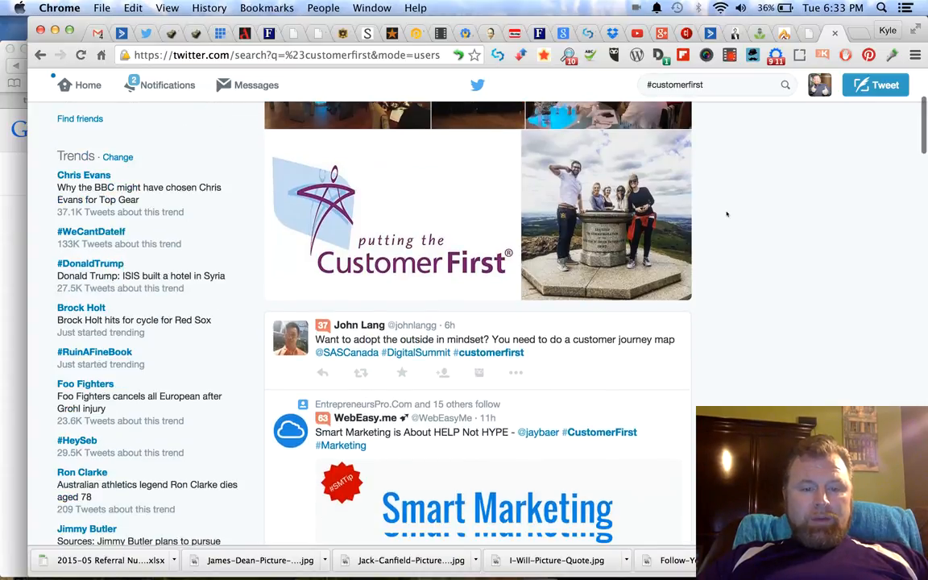
scroll(down, 3)
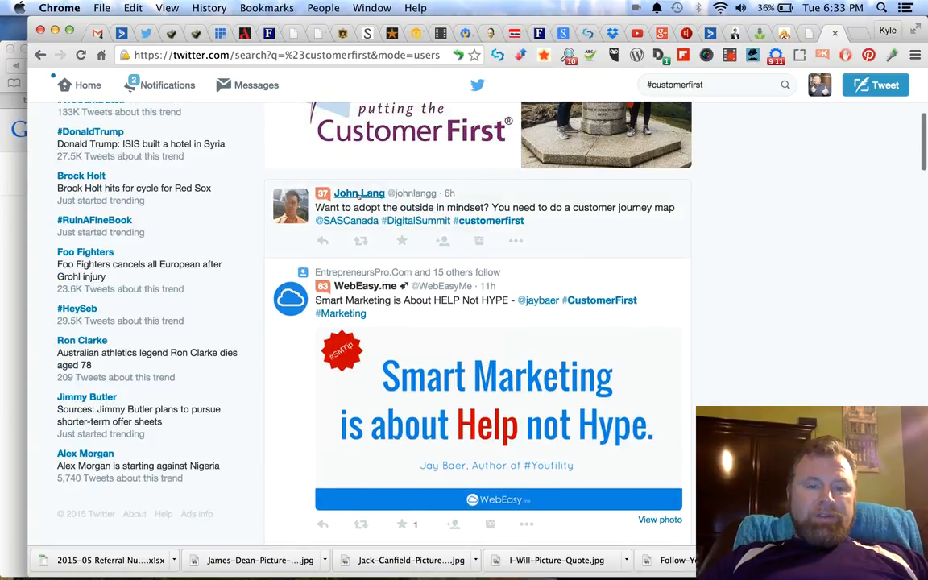
scroll(up, 3)
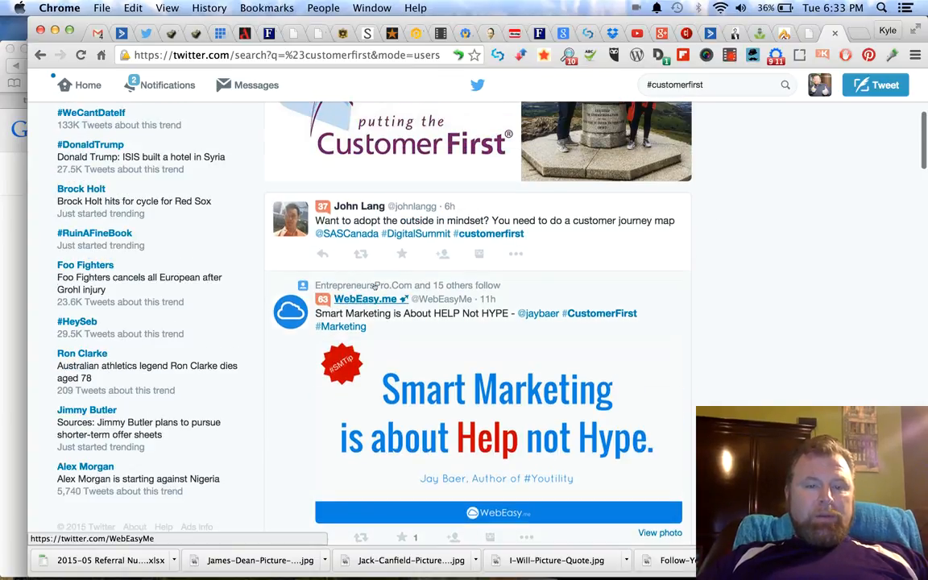
scroll(down, 3)
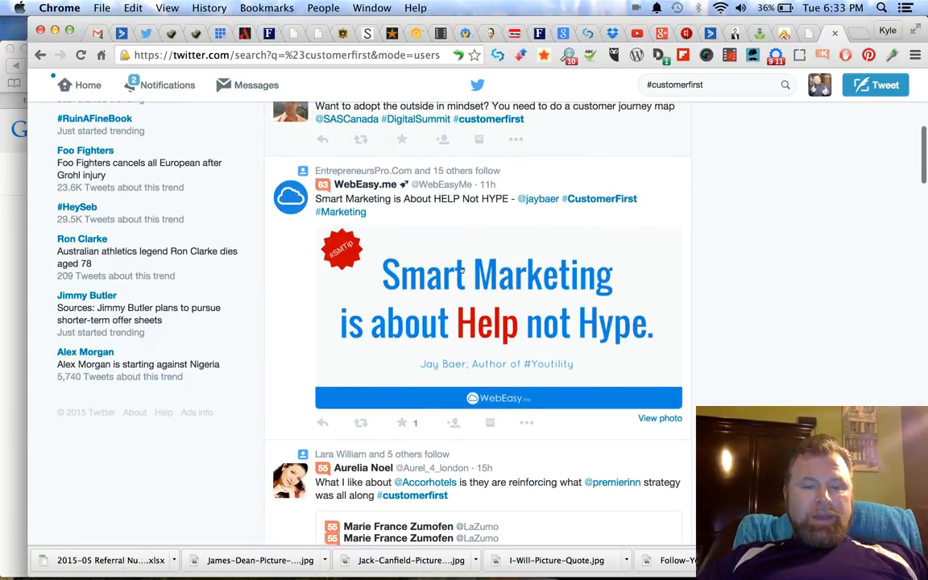
scroll(down, 3)
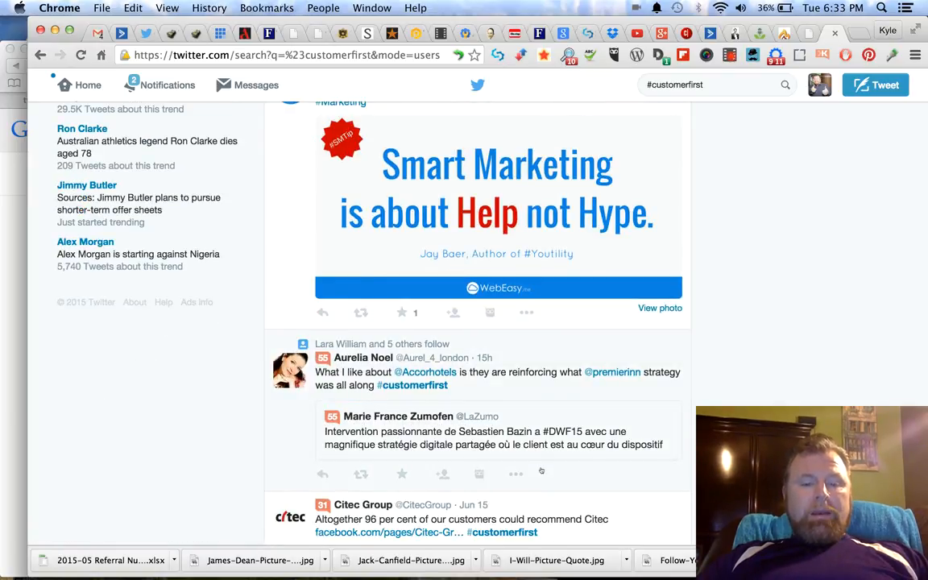
scroll(down, 3)
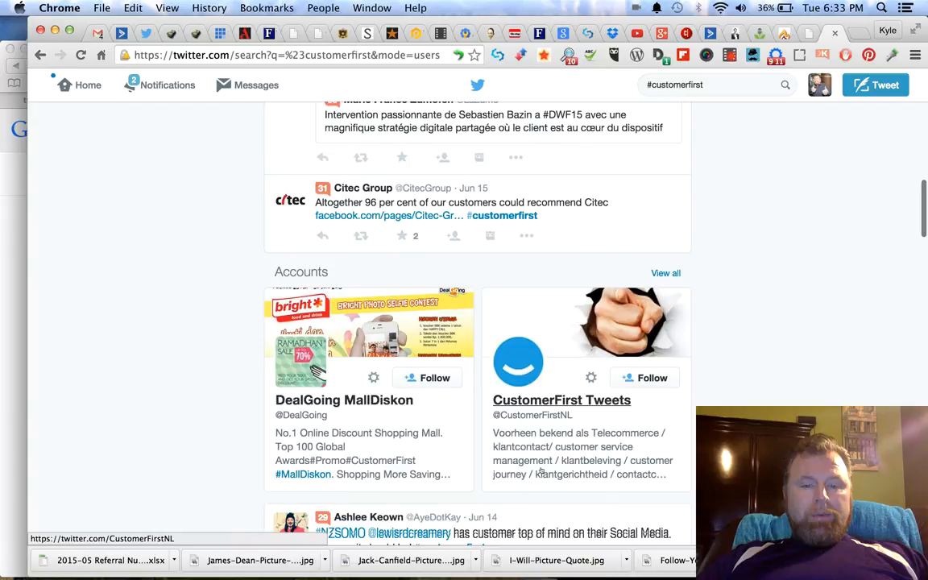
scroll(down, 3)
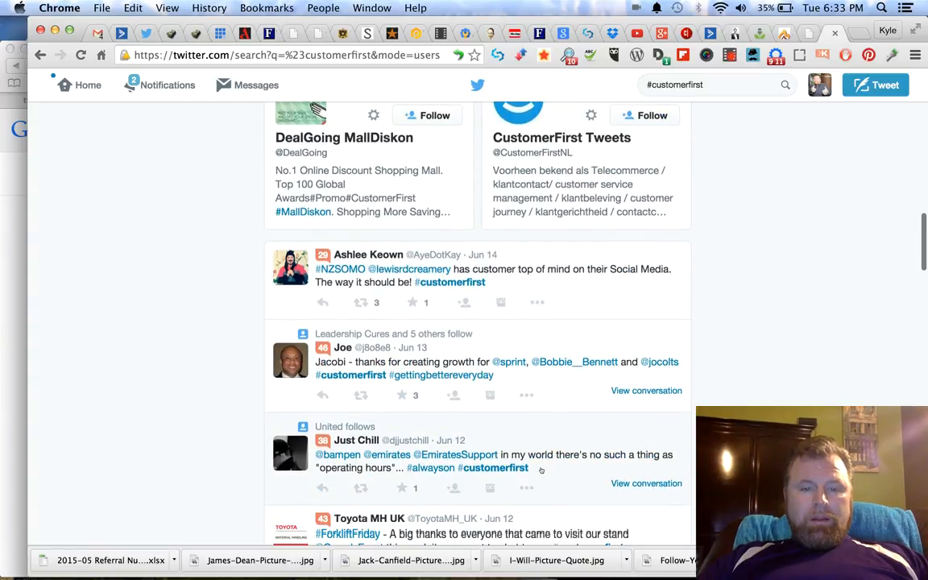
scroll(down, 3)
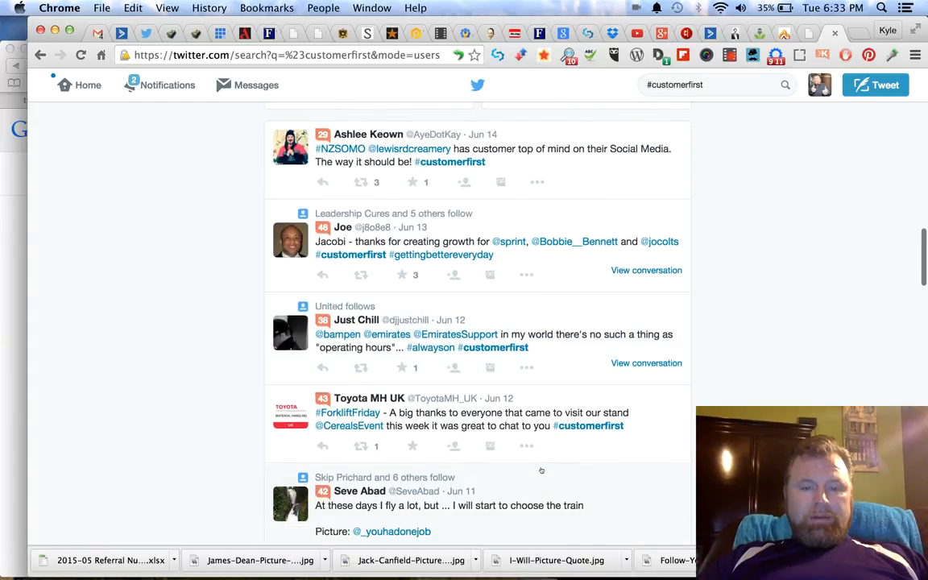
scroll(down, 3)
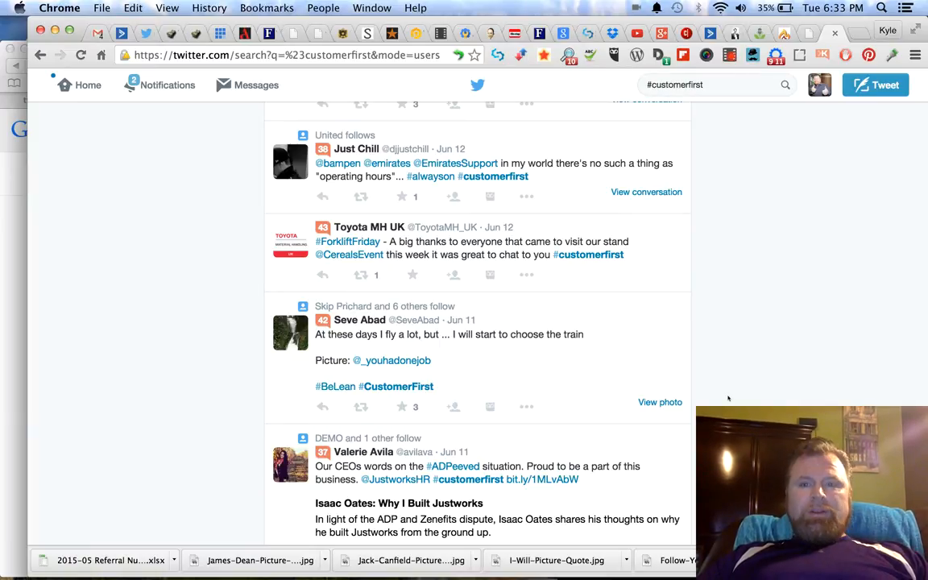
scroll(down, 3)
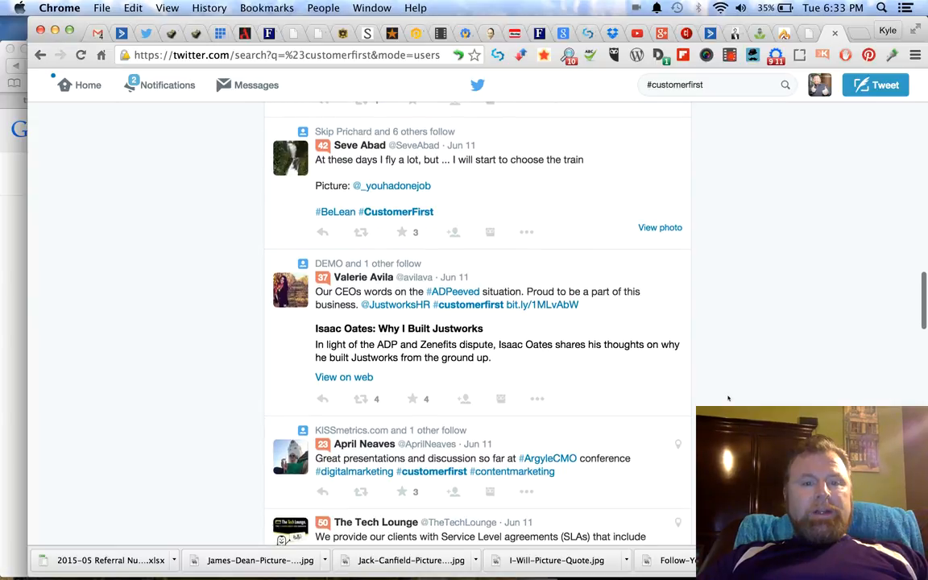
scroll(down, 3)
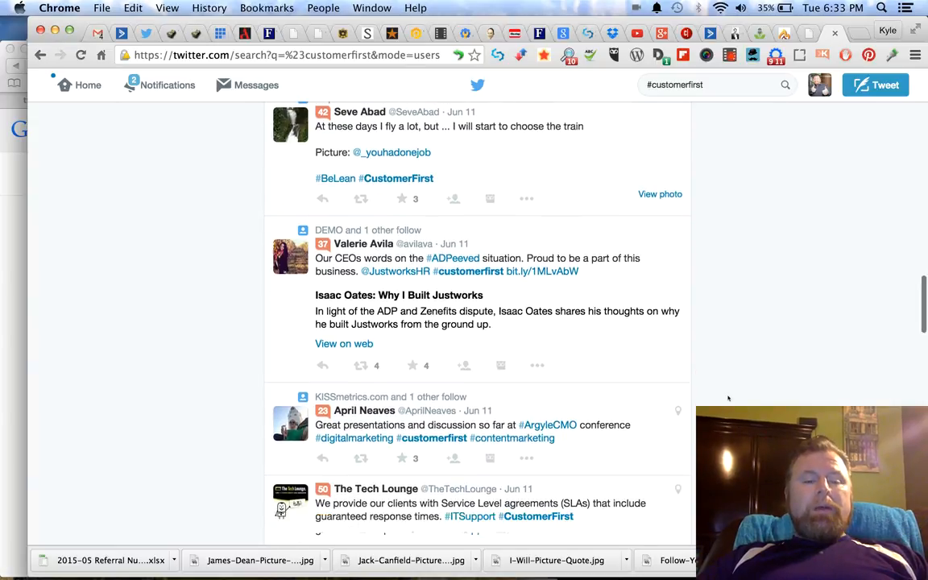
scroll(down, 3)
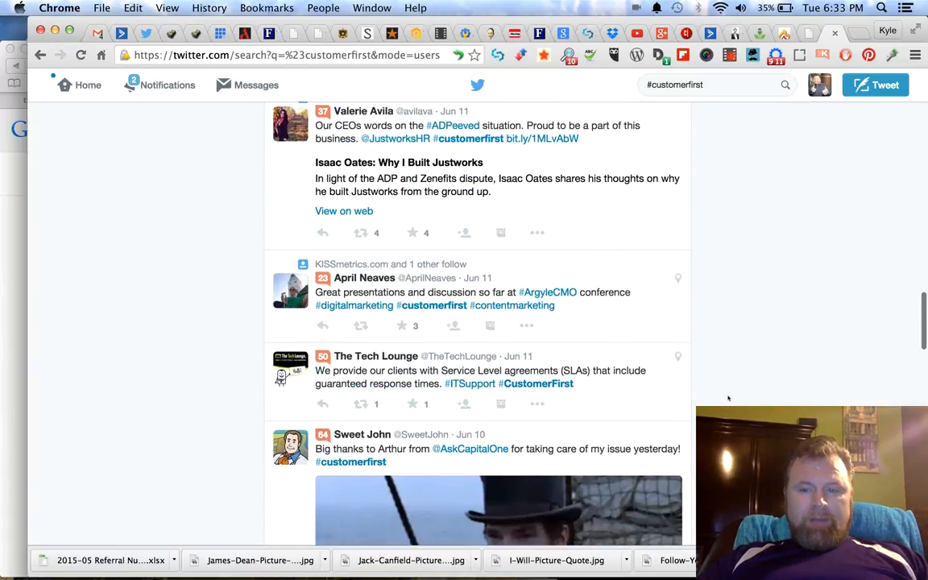
scroll(down, 3)
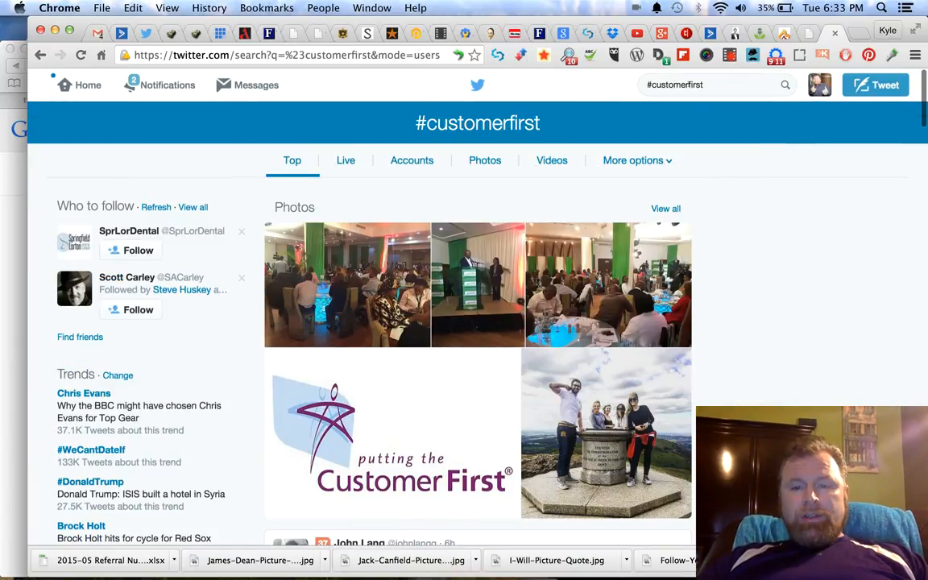
Search Twitter for #customersfirst and browse the first results
click(708, 84)
text(s)
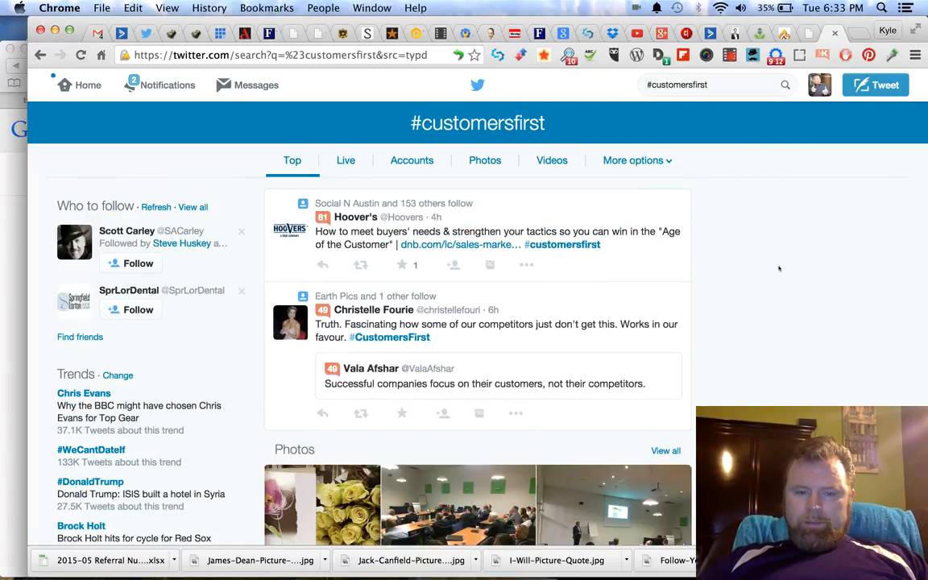
scroll(down, 3)
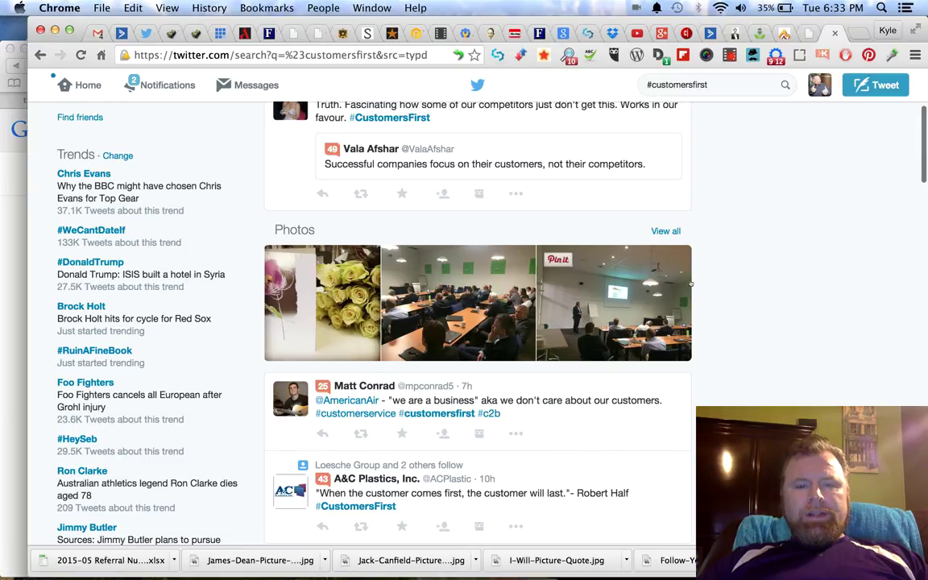
scroll(up, 3)
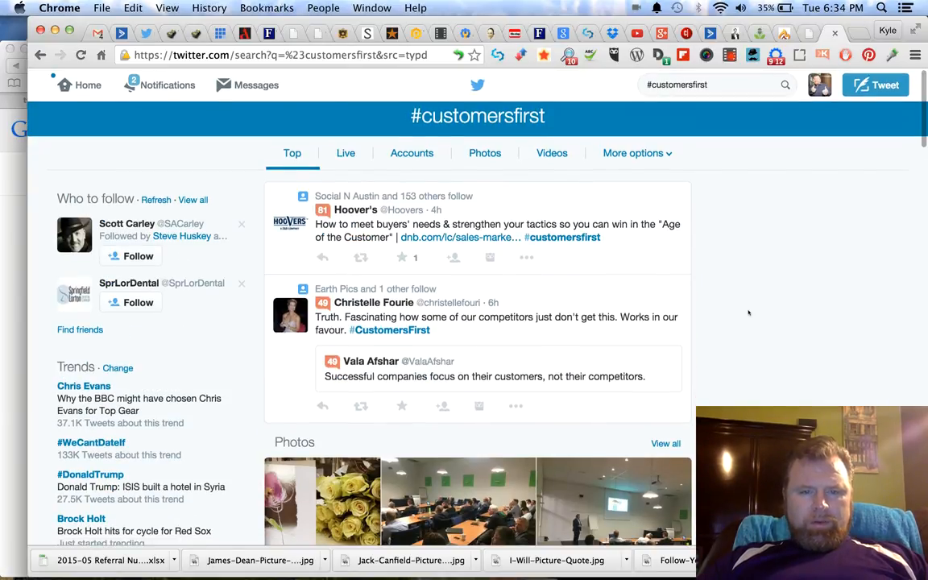
scroll(down, 3)
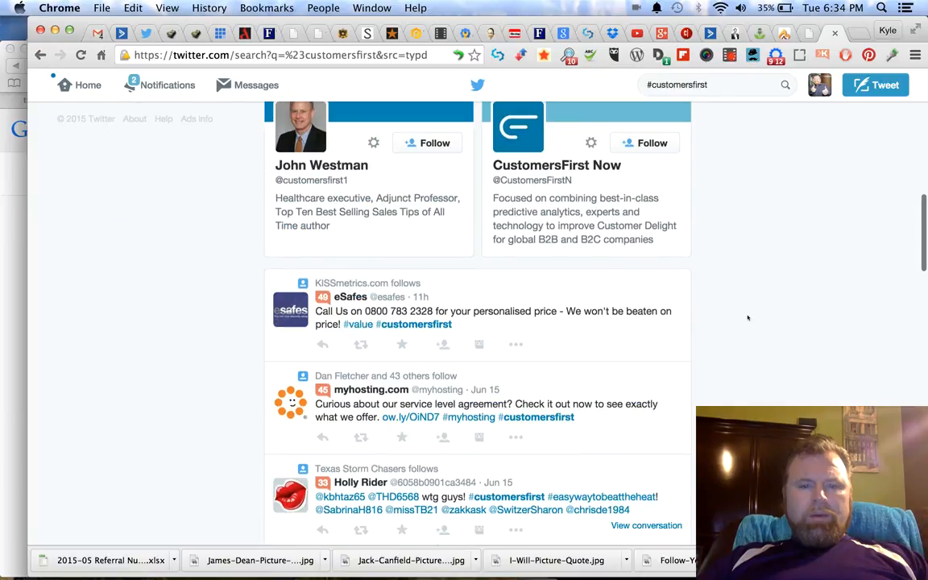
scroll(down, 3)
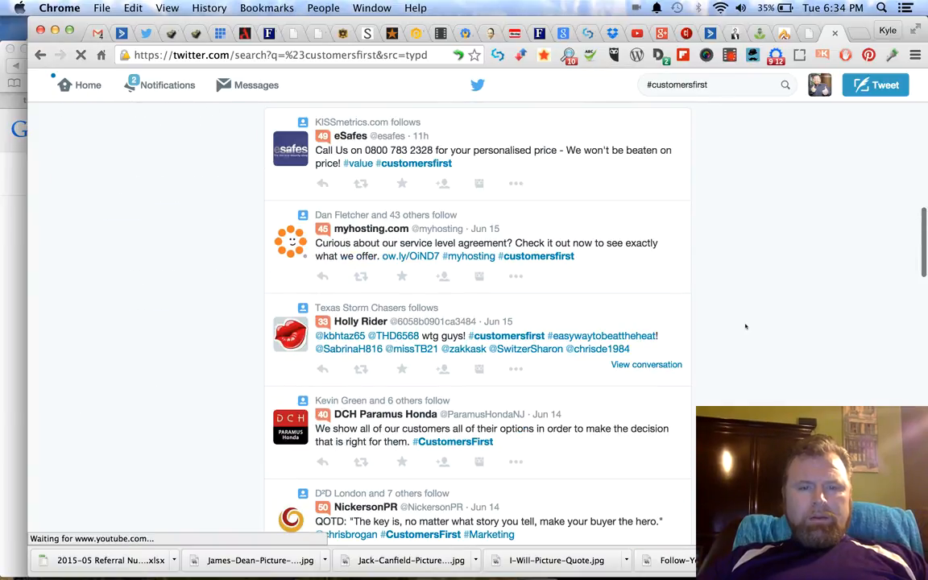
scroll(down, 3)
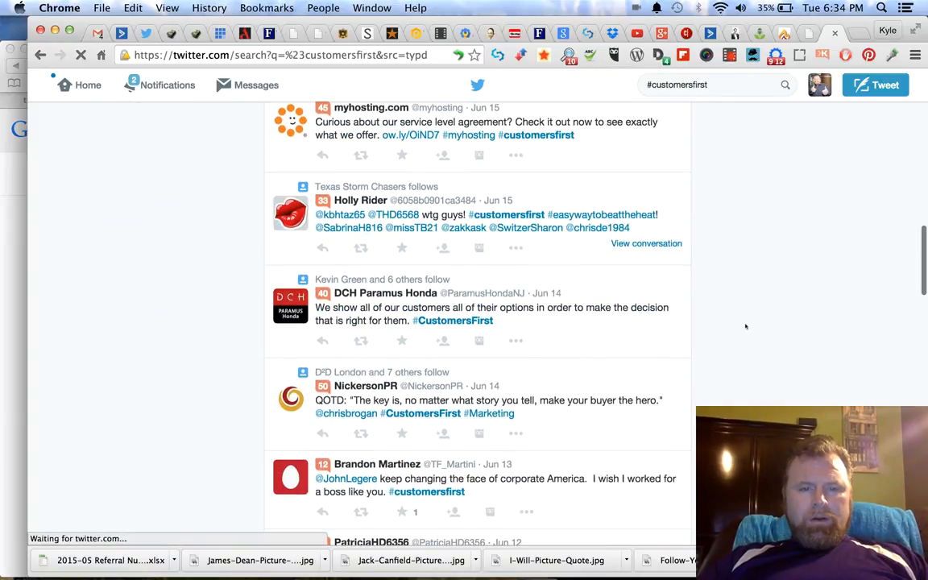
scroll(down, 3)
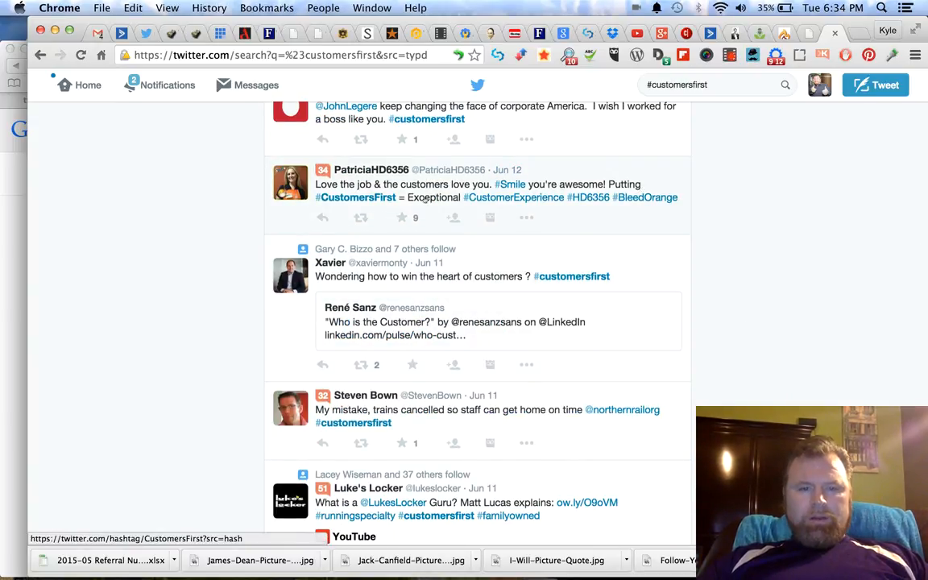
mouse_move(514, 197)
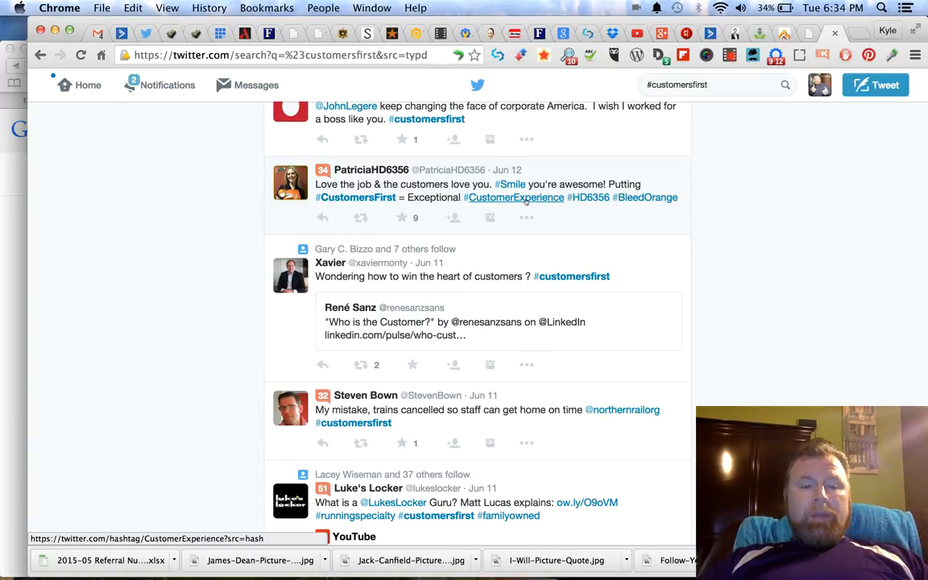
scroll(down, 3)
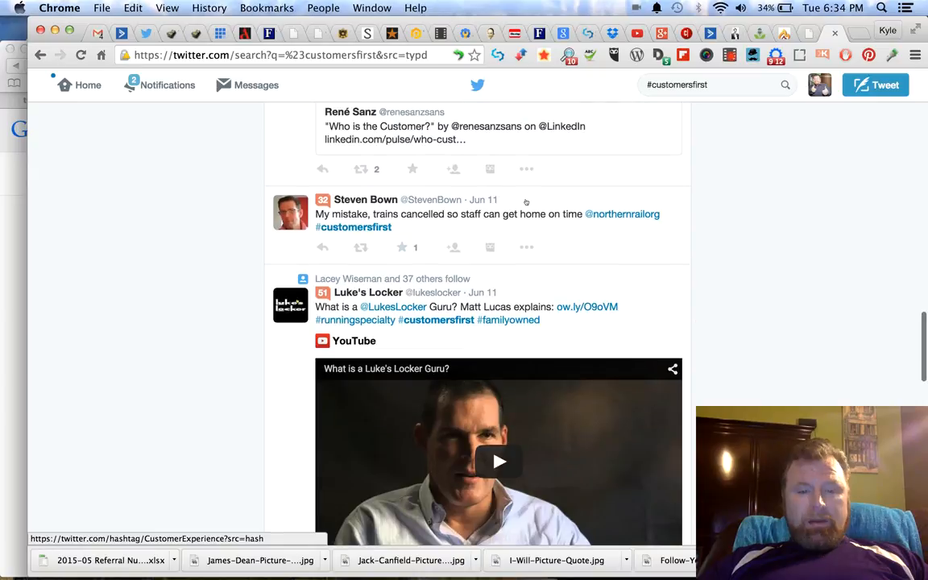
scroll(down, 3)
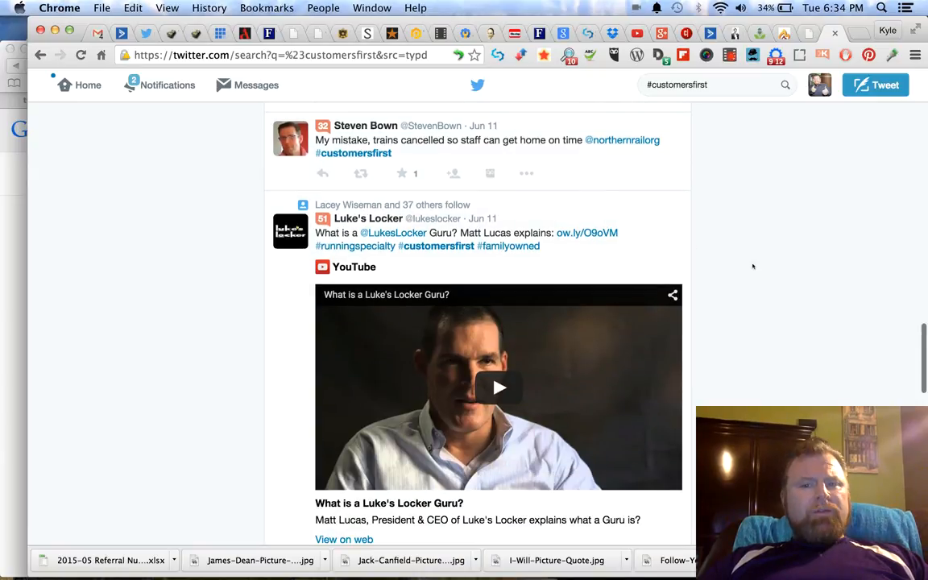
scroll(up, 3)
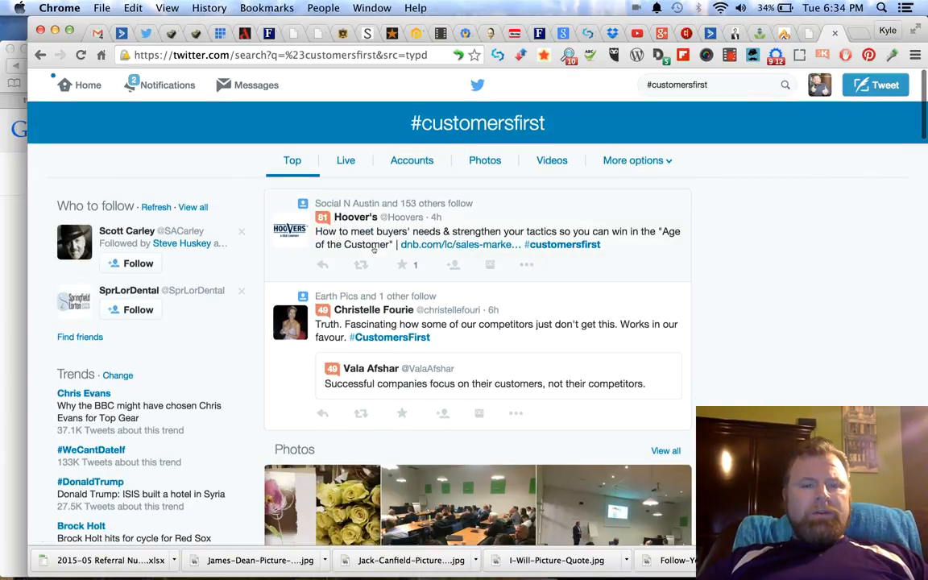
mouse_move(747, 232)
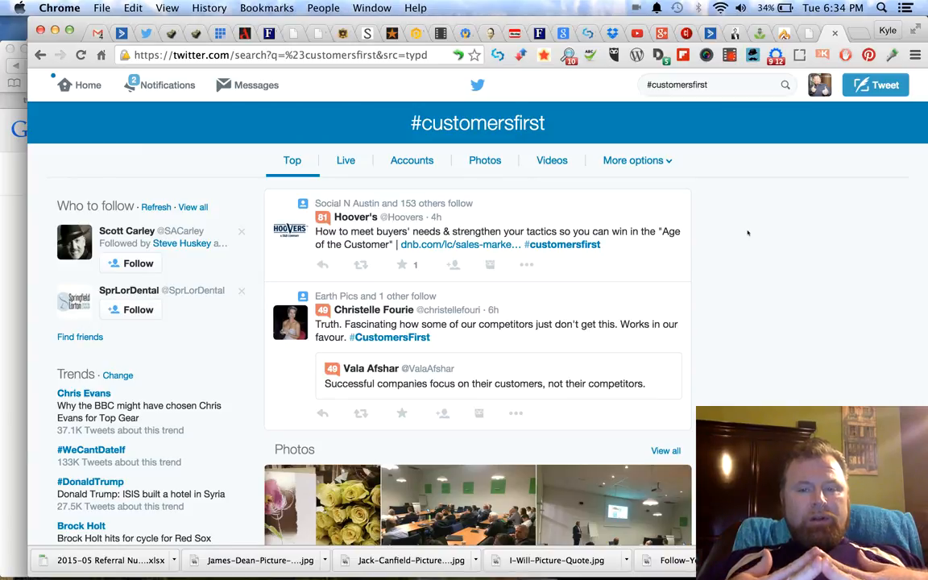
Scroll further down the #customersfirst feed looking for a tweet worth sharing
scroll(down, 3)
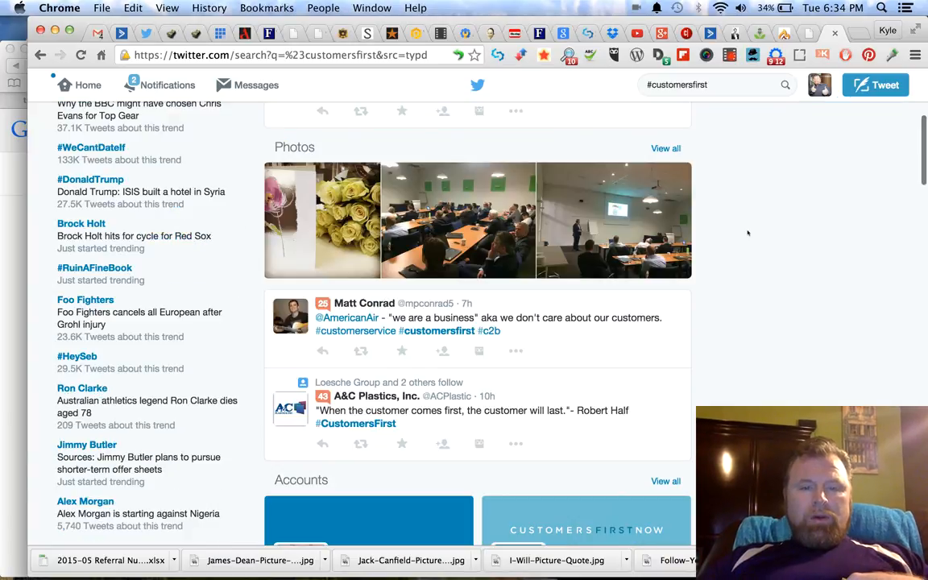
scroll(down, 3)
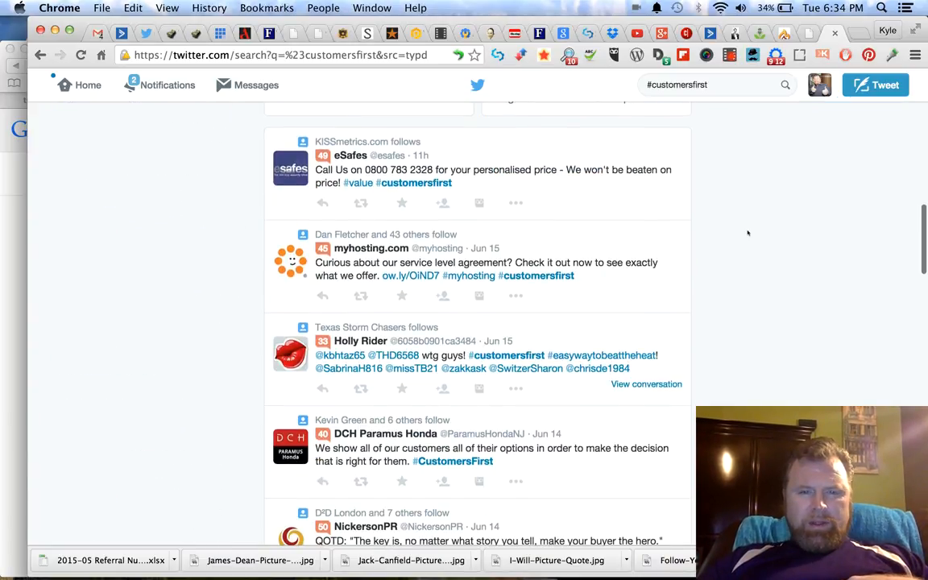
mouse_move(357, 183)
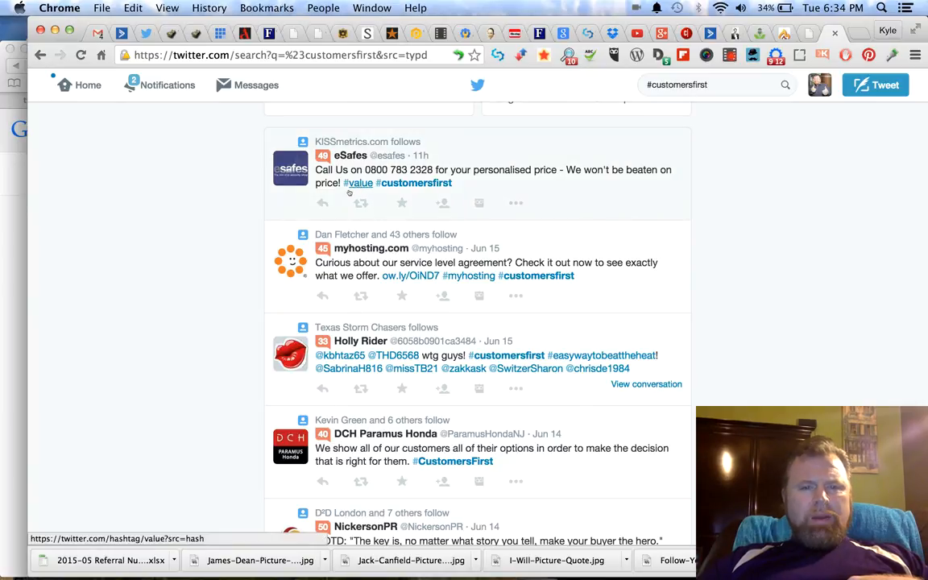
scroll(down, 3)
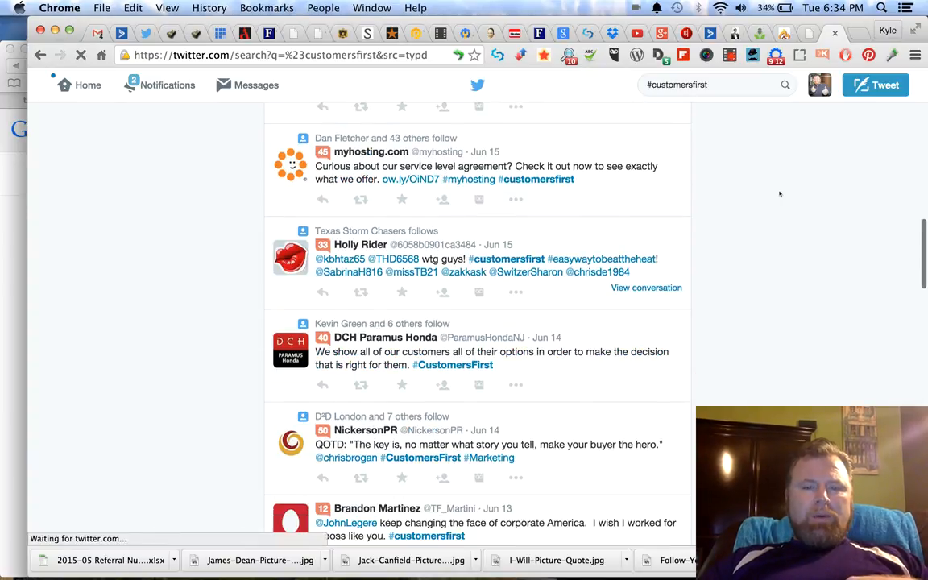
scroll(down, 3)
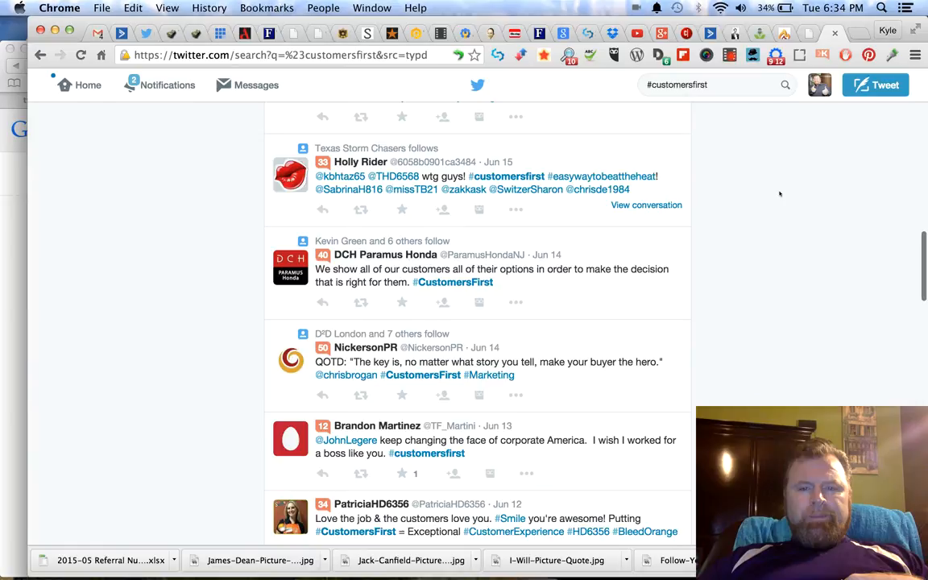
scroll(down, 3)
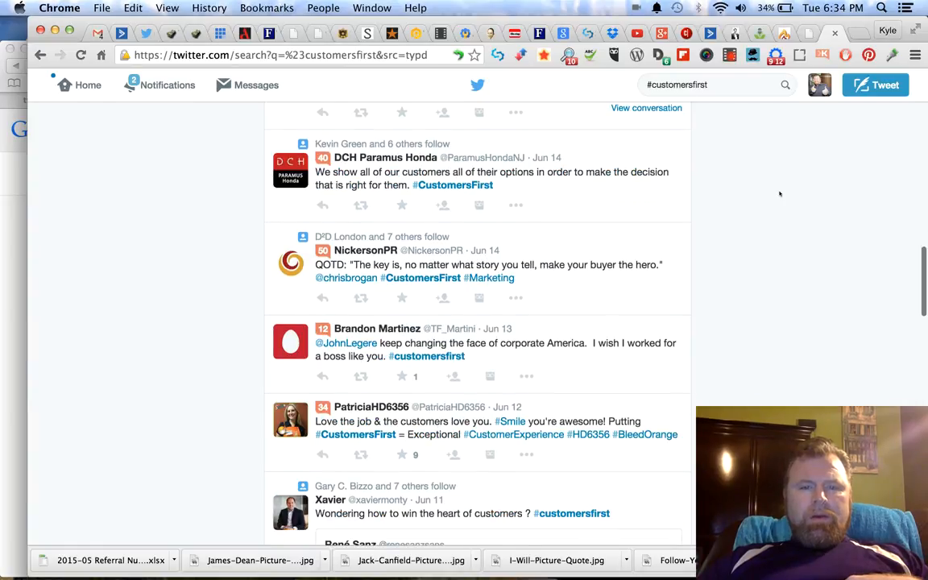
scroll(down, 3)
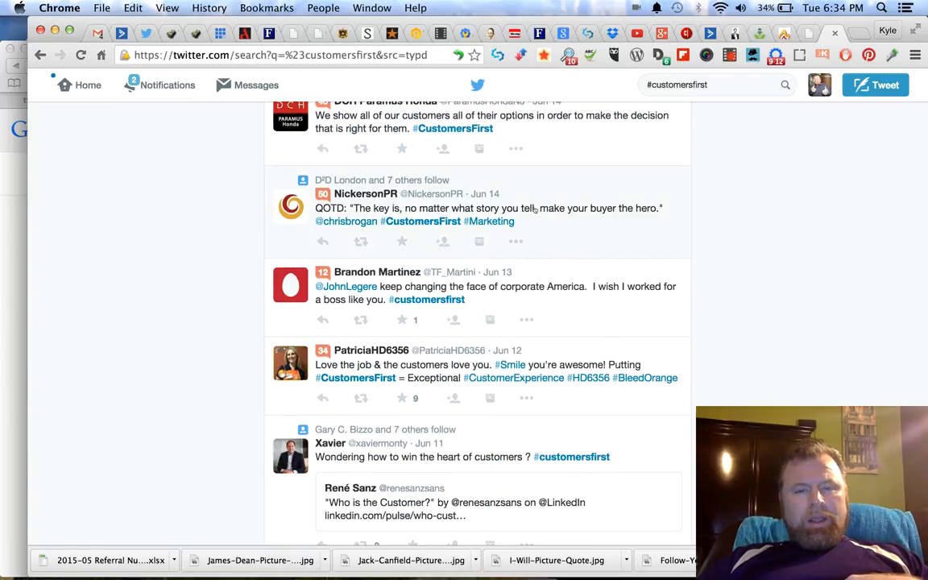
scroll(down, 3)
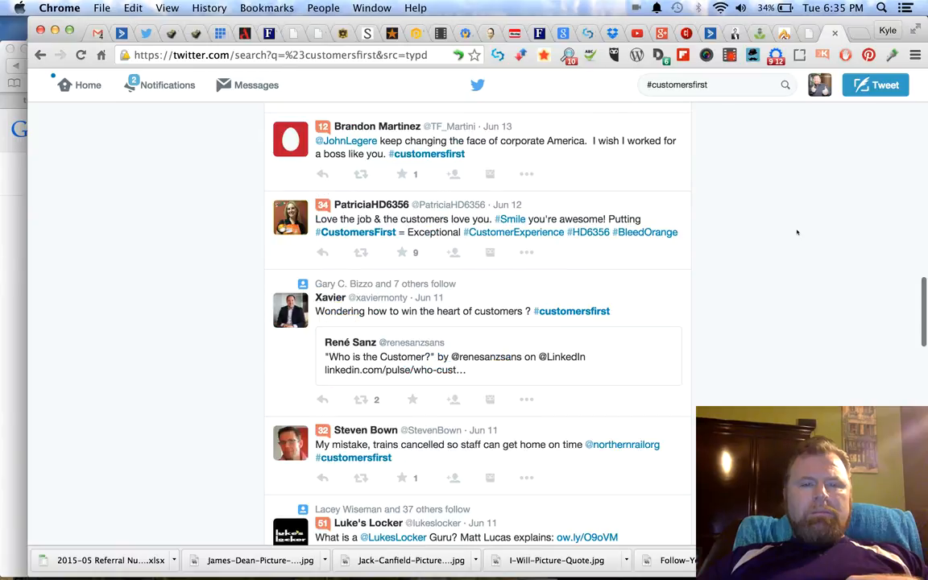
scroll(down, 3)
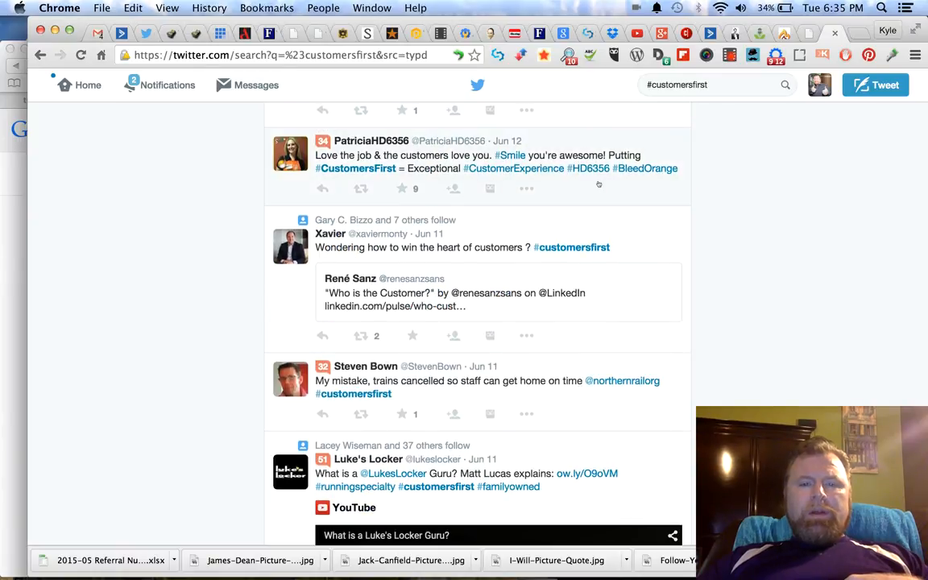
mouse_move(512, 169)
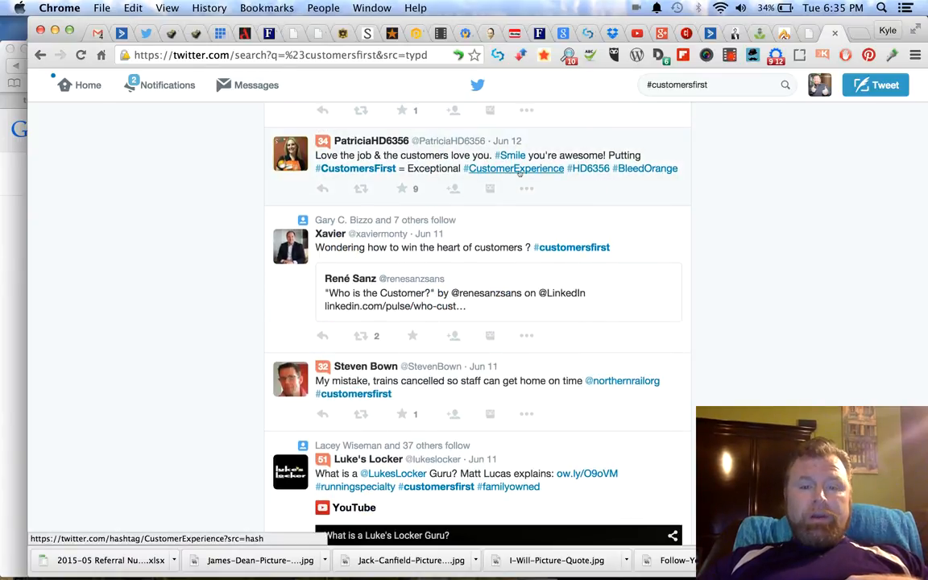
scroll(down, 3)
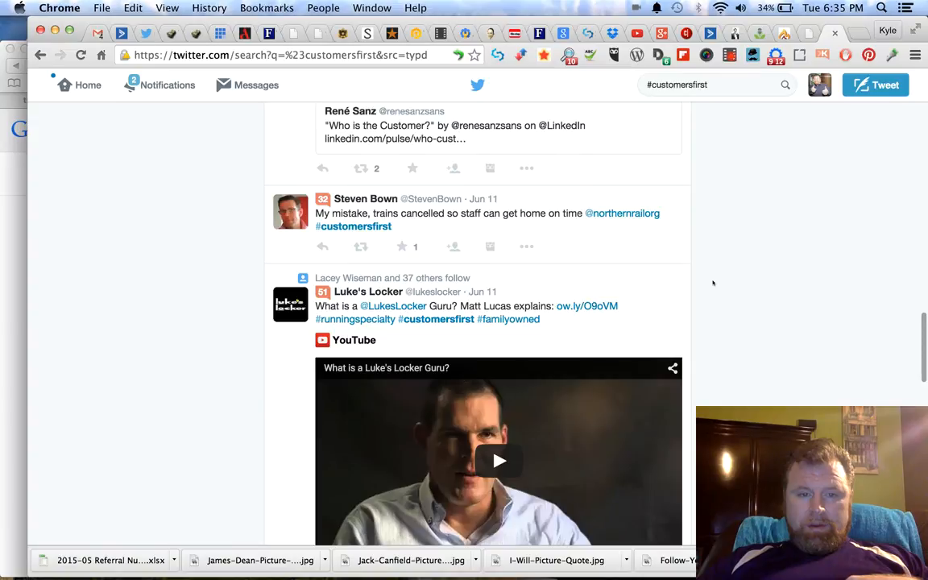
scroll(down, 3)
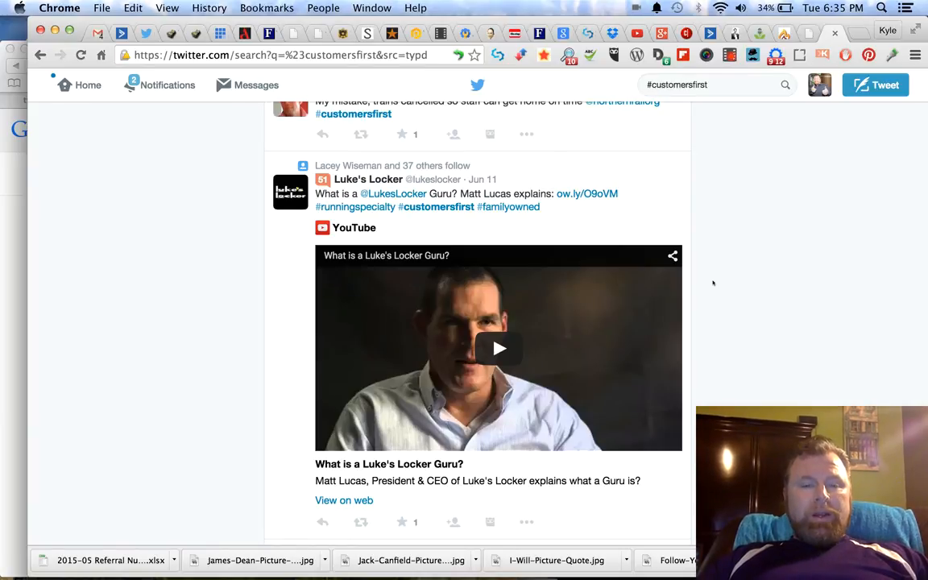
scroll(down, 3)
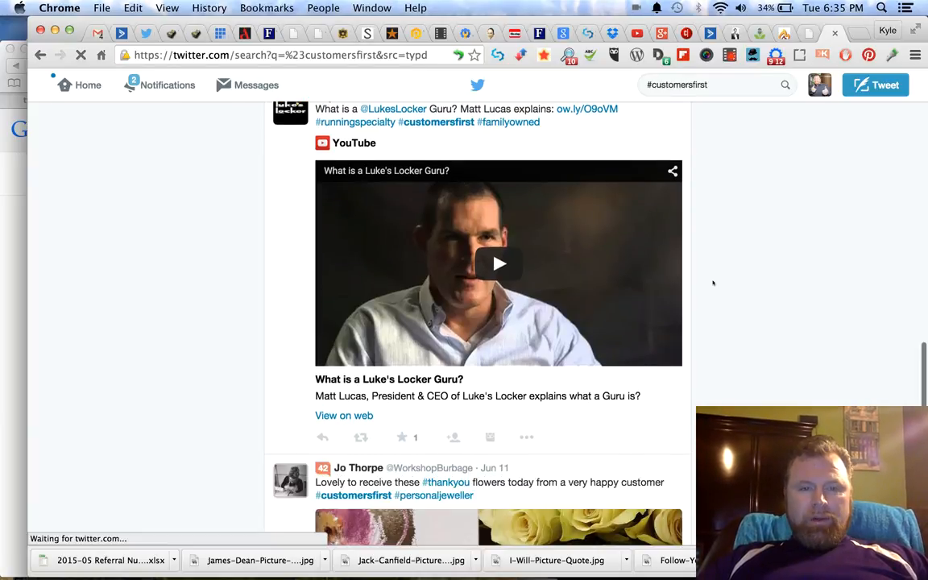
scroll(down, 3)
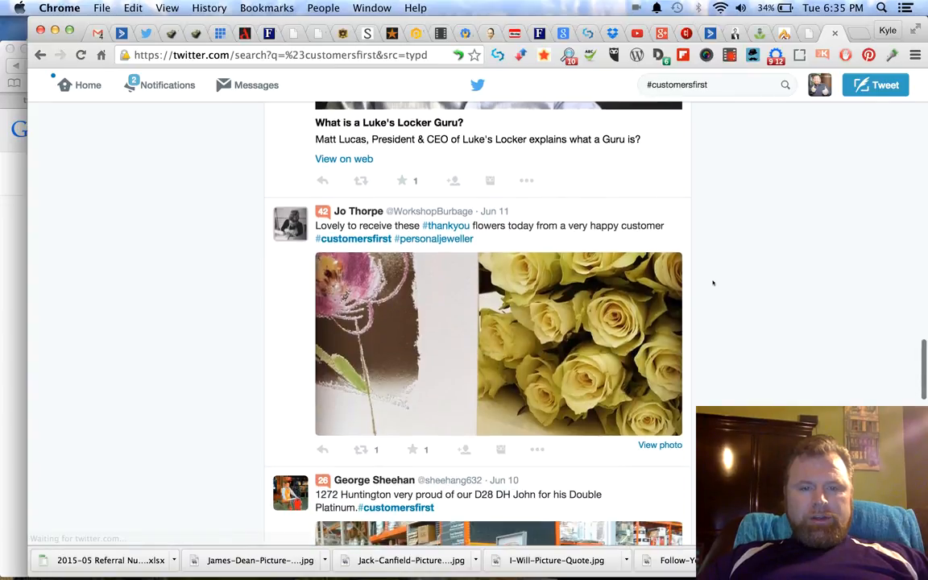
scroll(down, 3)
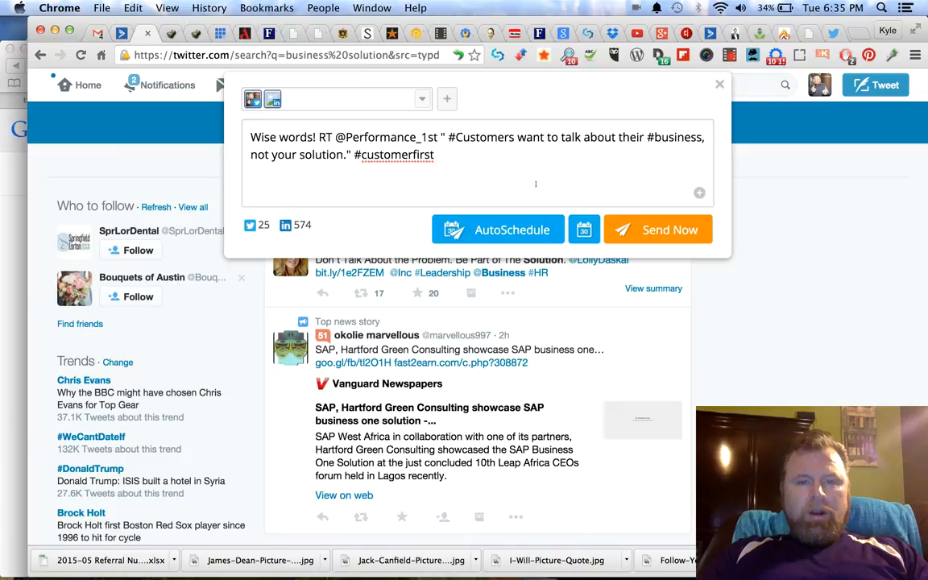
Append " #UX #userexperience" after #customerfirst in the retweet draft
text(#)
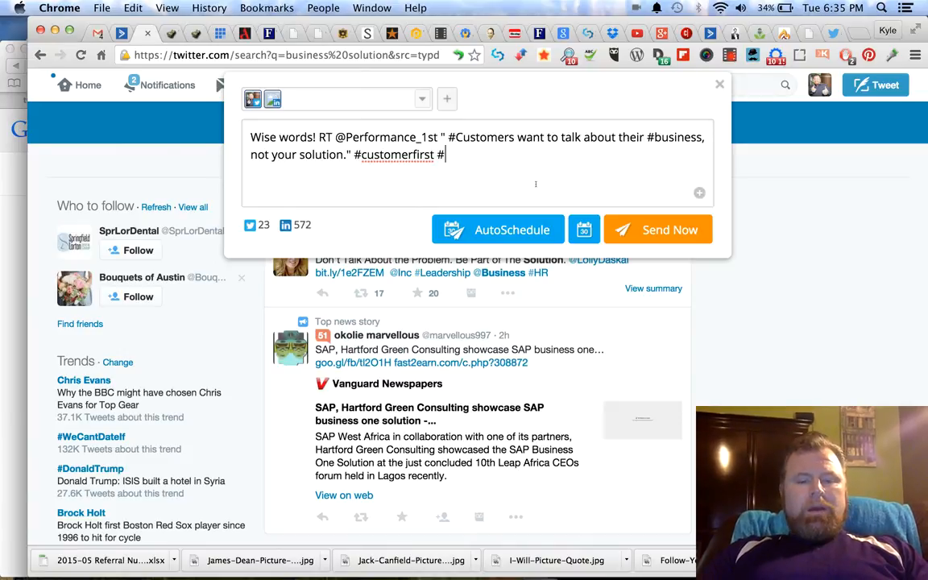
text(UX)
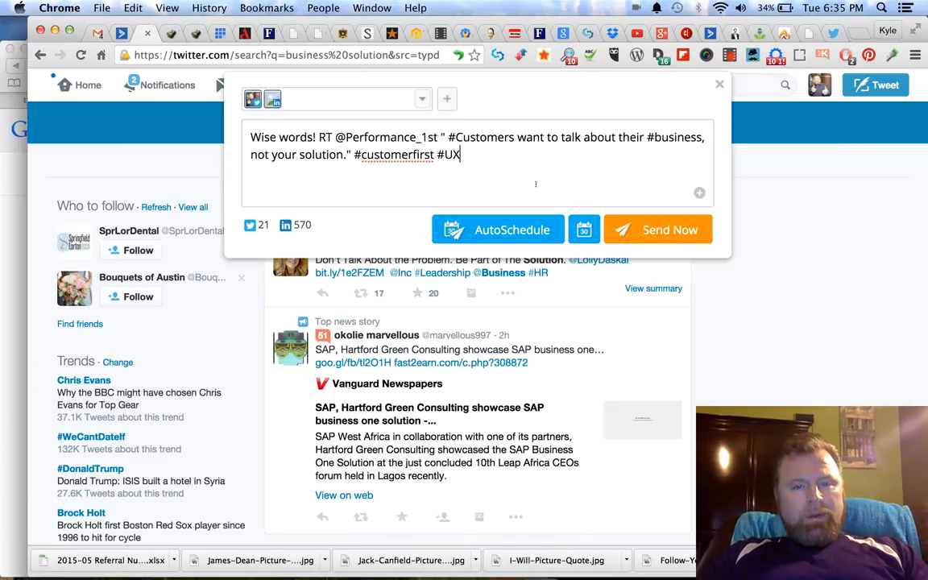
text(#)
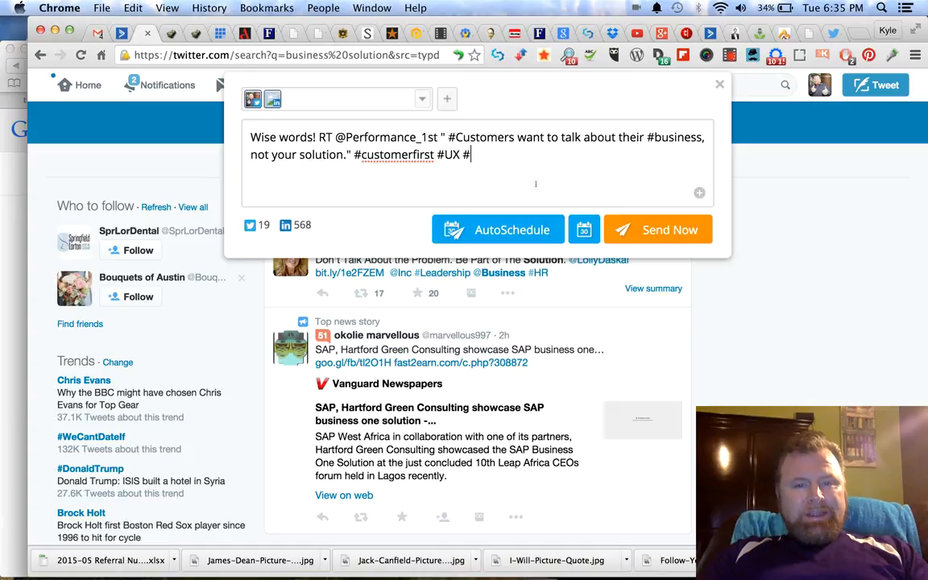
text(user)
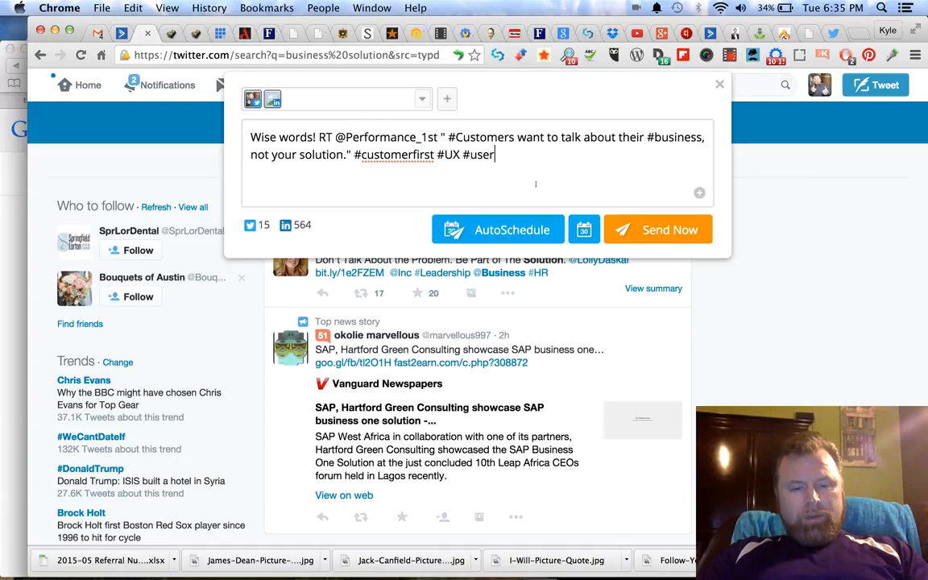
text(experience)
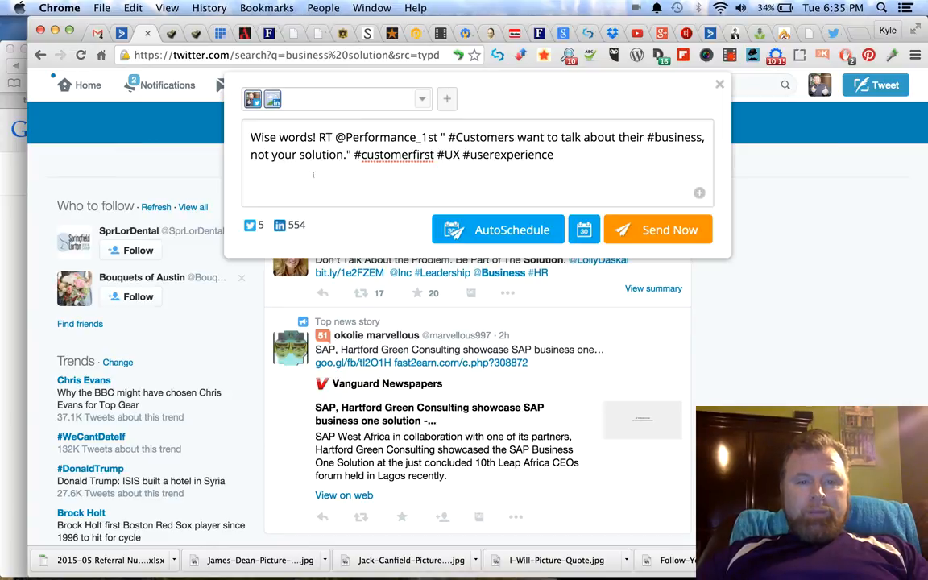
Attach several Twitter, Facebook and LinkedIn profiles as destinations for the retweet
click(422, 99)
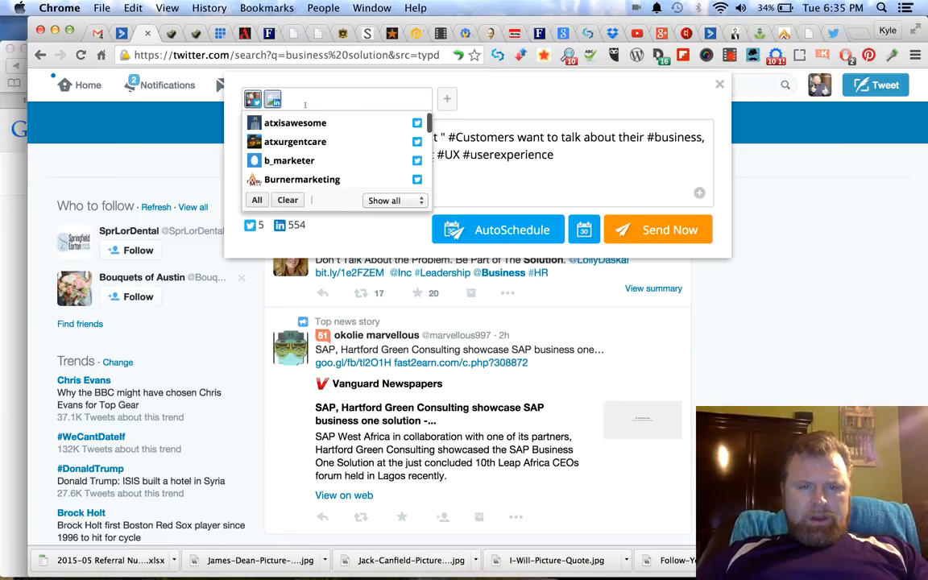
mouse_move(295, 142)
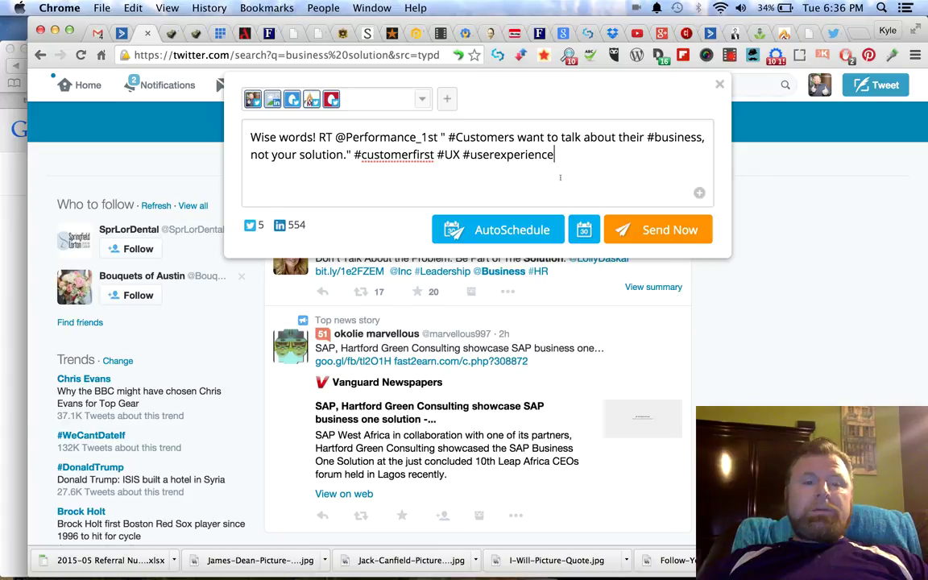
mouse_move(258, 116)
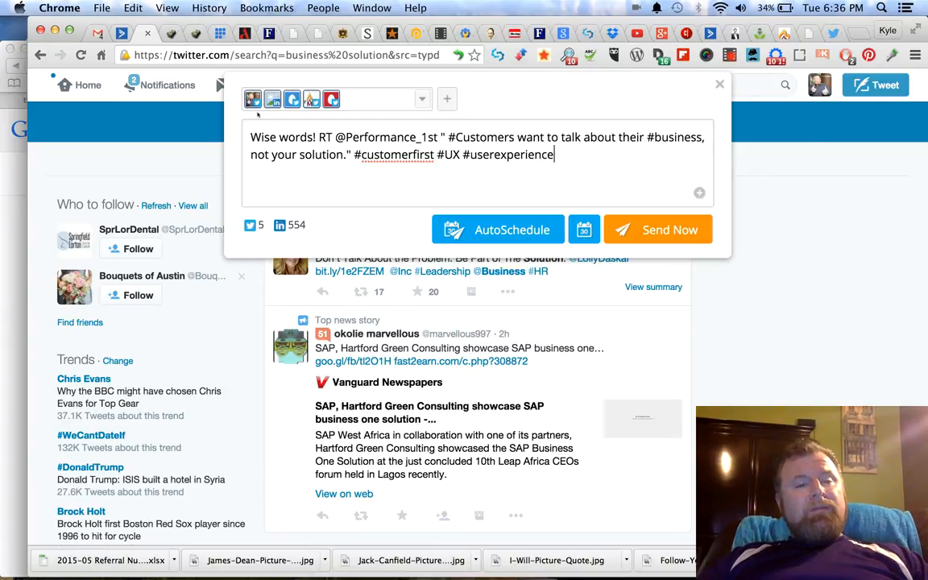
click(422, 98)
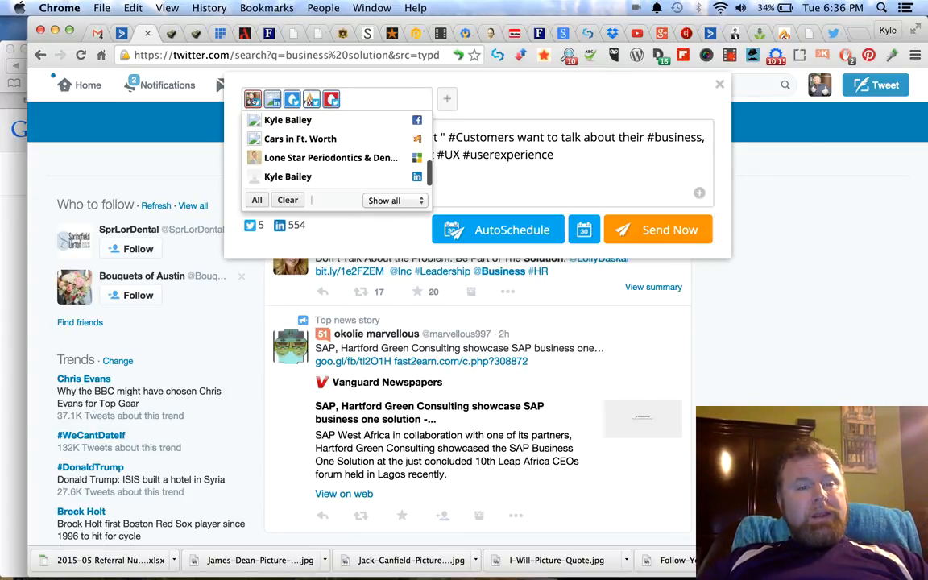
mouse_move(313, 99)
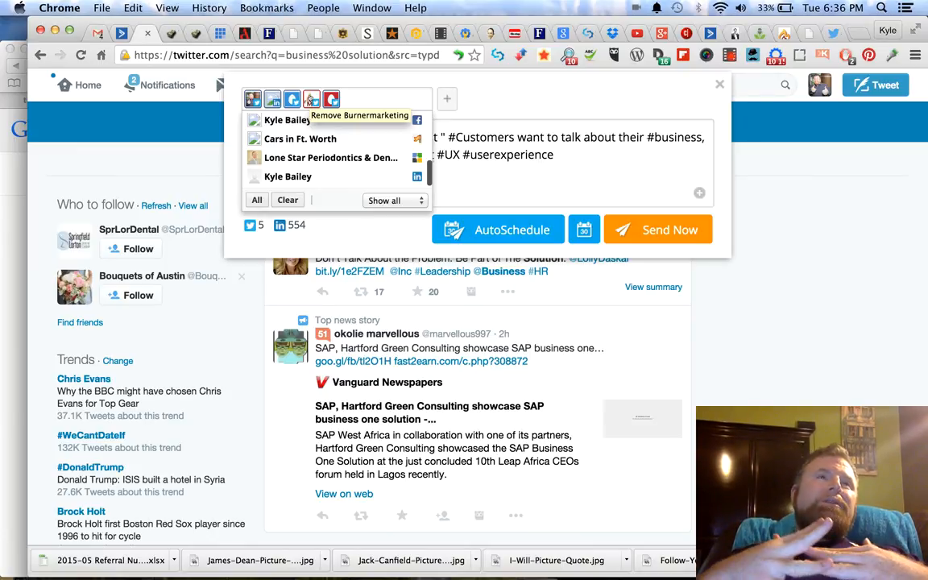
mouse_move(287, 119)
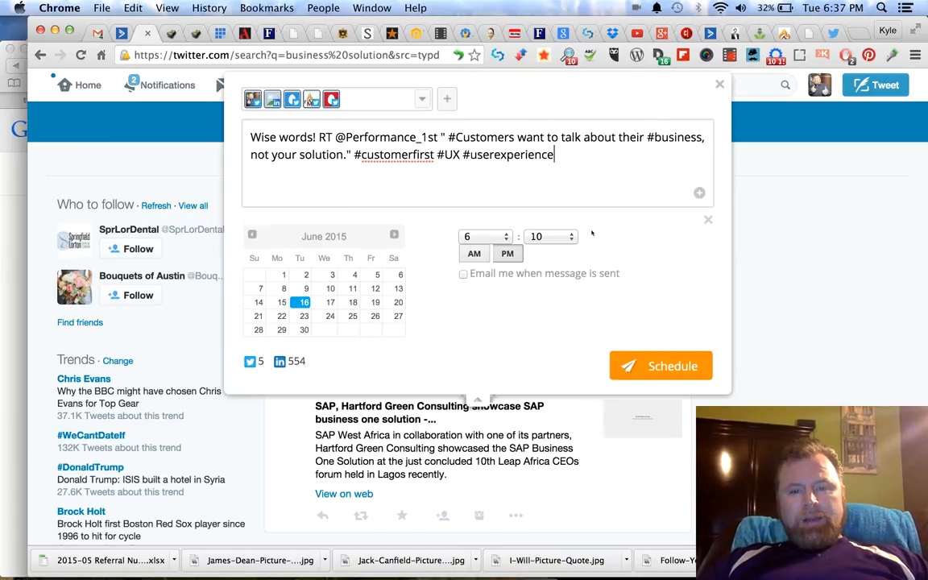
mouse_move(620, 280)
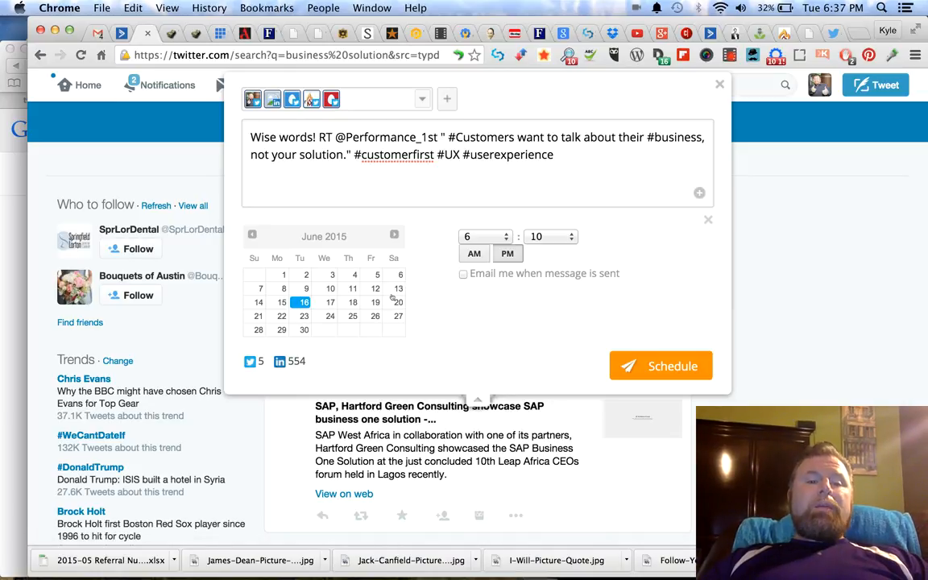
mouse_move(524, 316)
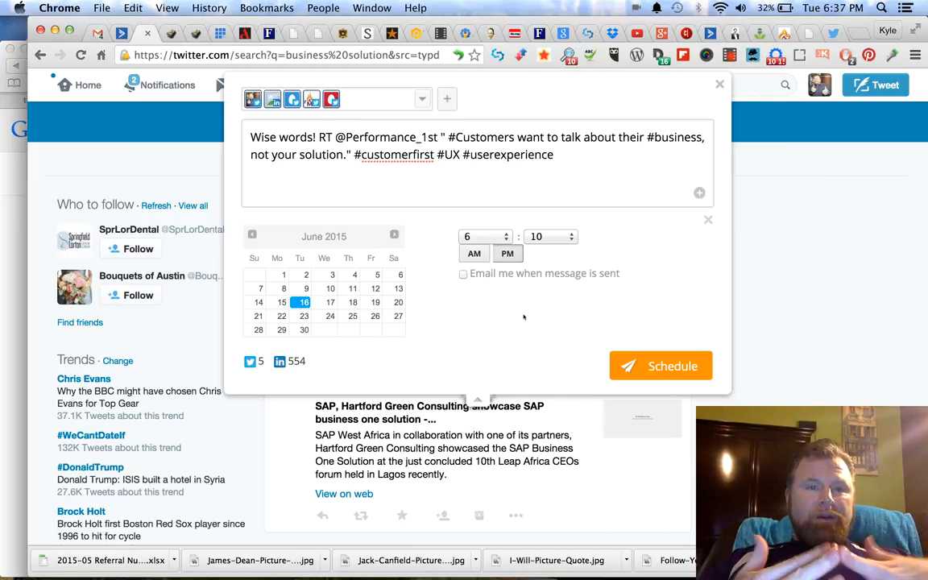
mouse_move(442, 319)
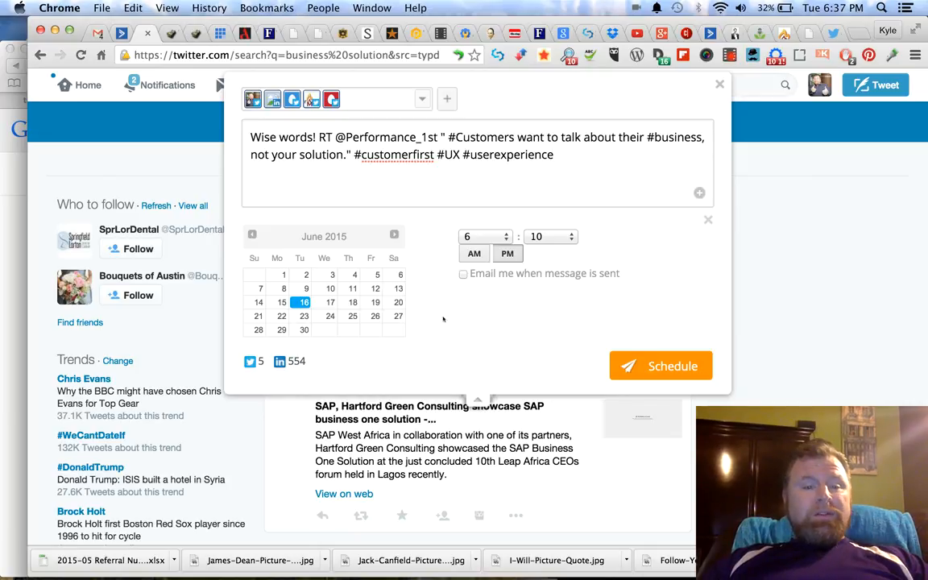
Schedule the retweet for June 17 at 1 PM, keeping PM selected
click(328, 303)
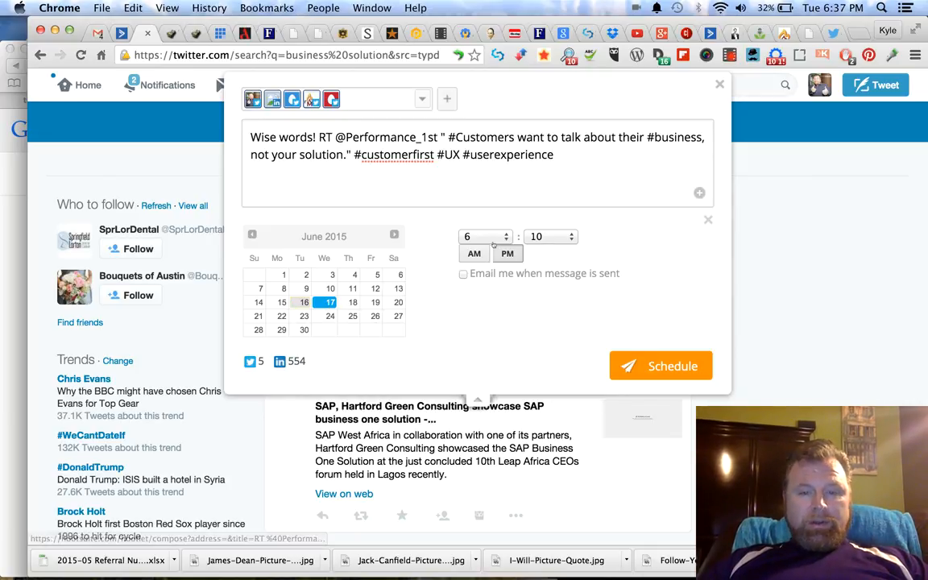
click(484, 235)
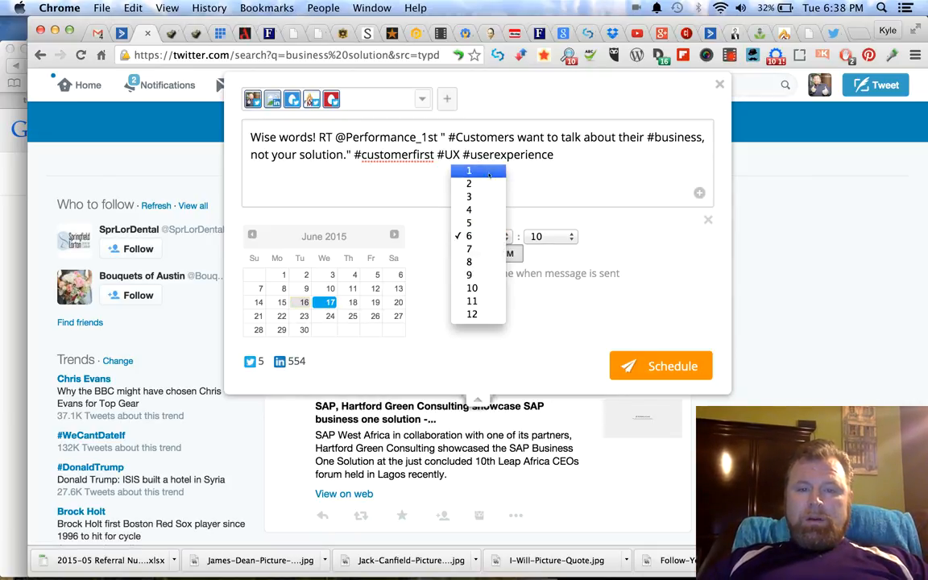
click(468, 171)
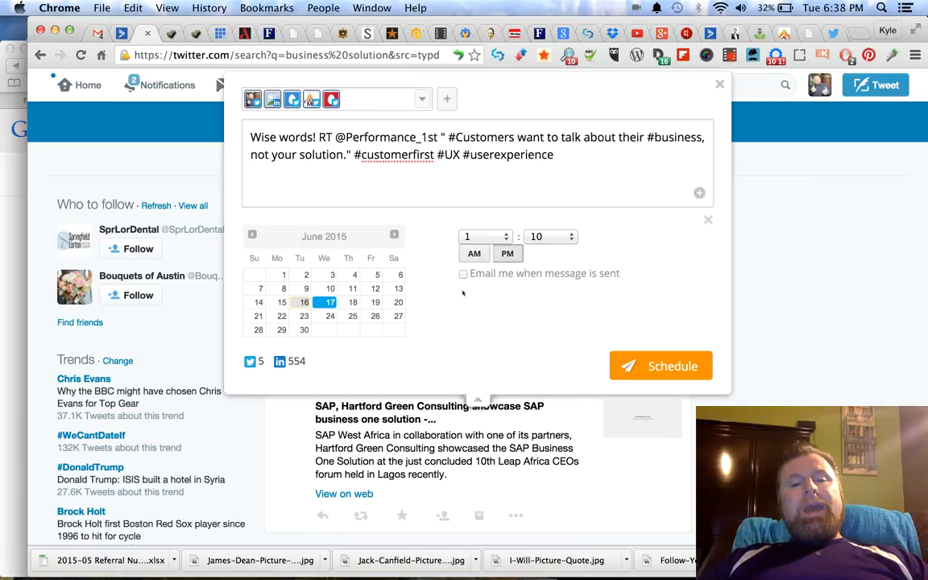
mouse_move(616, 298)
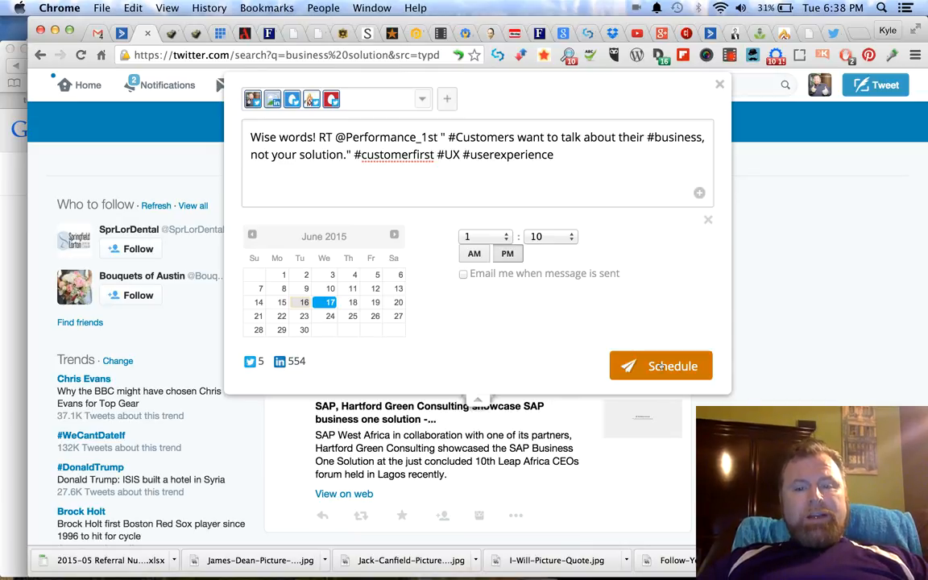
mouse_move(660, 366)
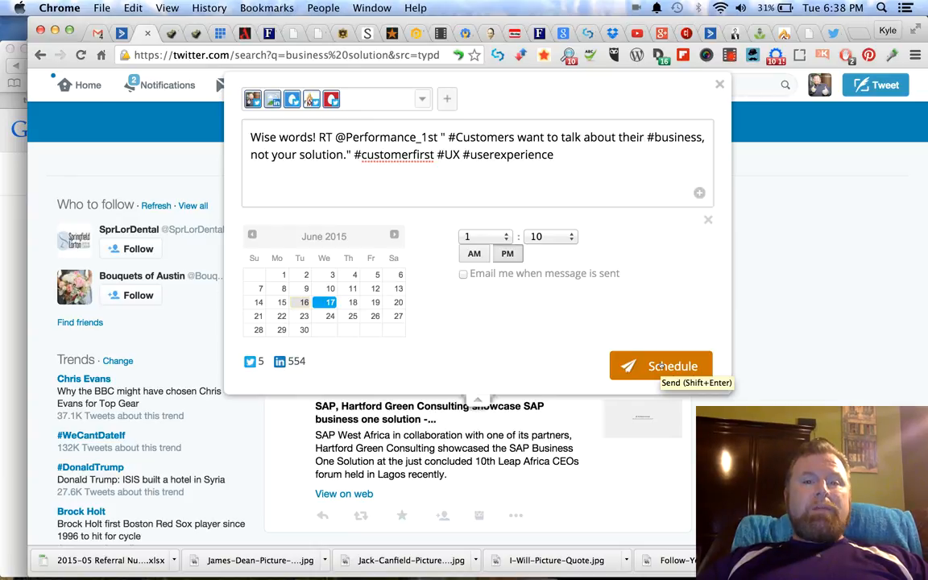
mouse_move(529, 329)
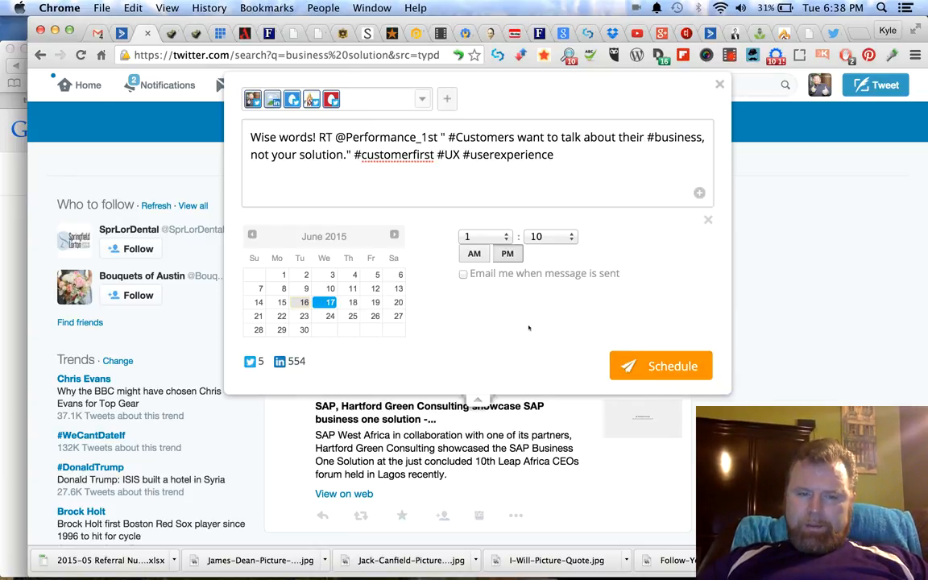